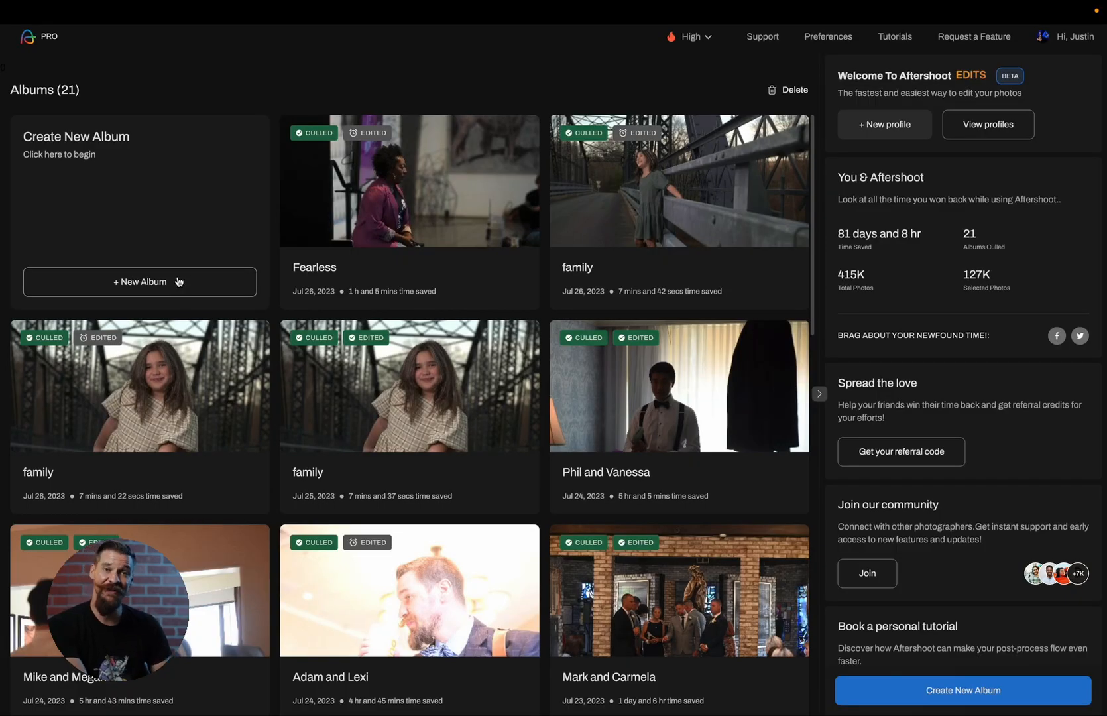
- Begin creating a new album from the Aftershoot albums screen
click(139, 281)
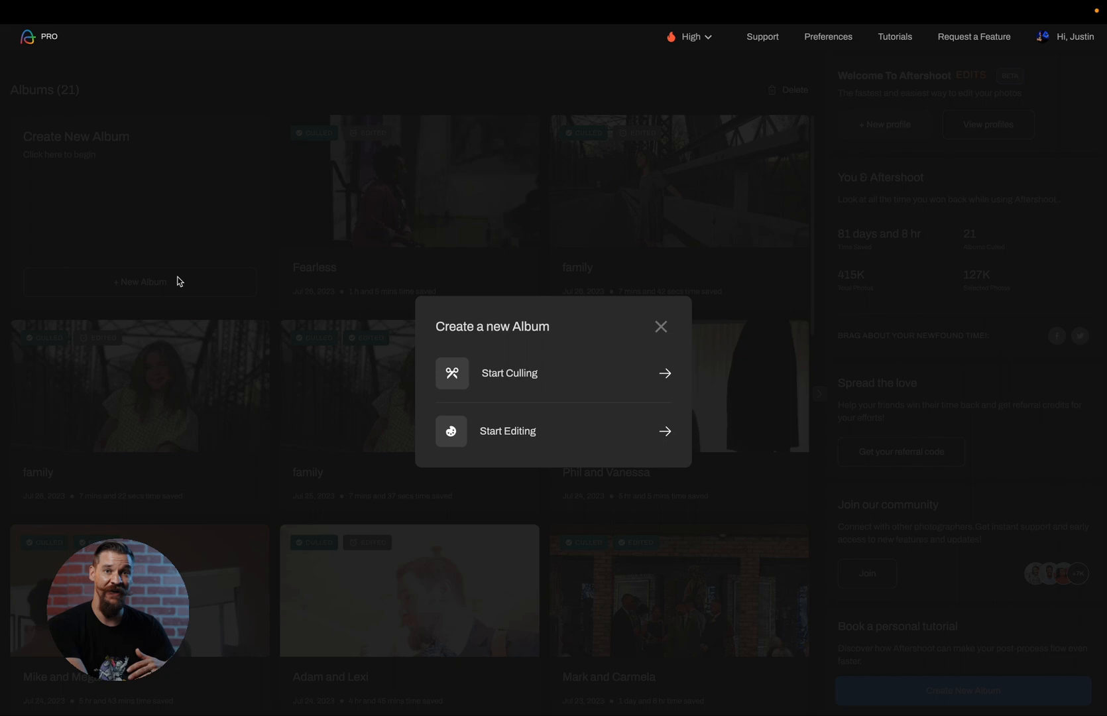
mouse_move(485, 402)
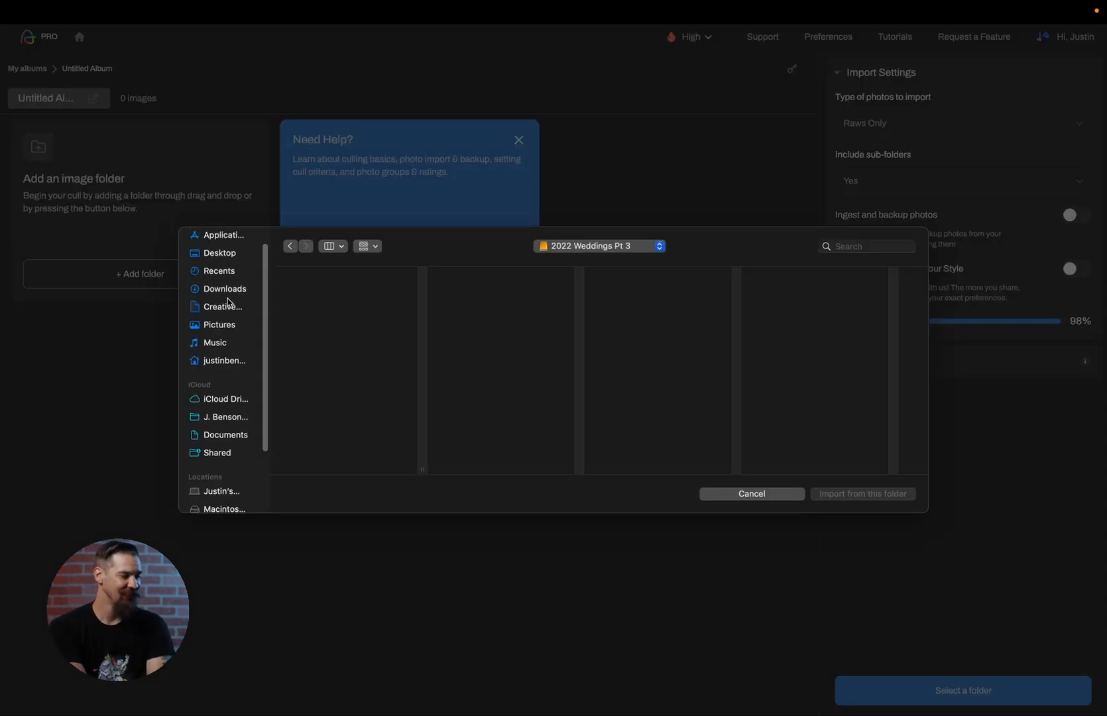
- Import the 379 raw images of the Nascar folder on the Desktop into the new album
click(219, 274)
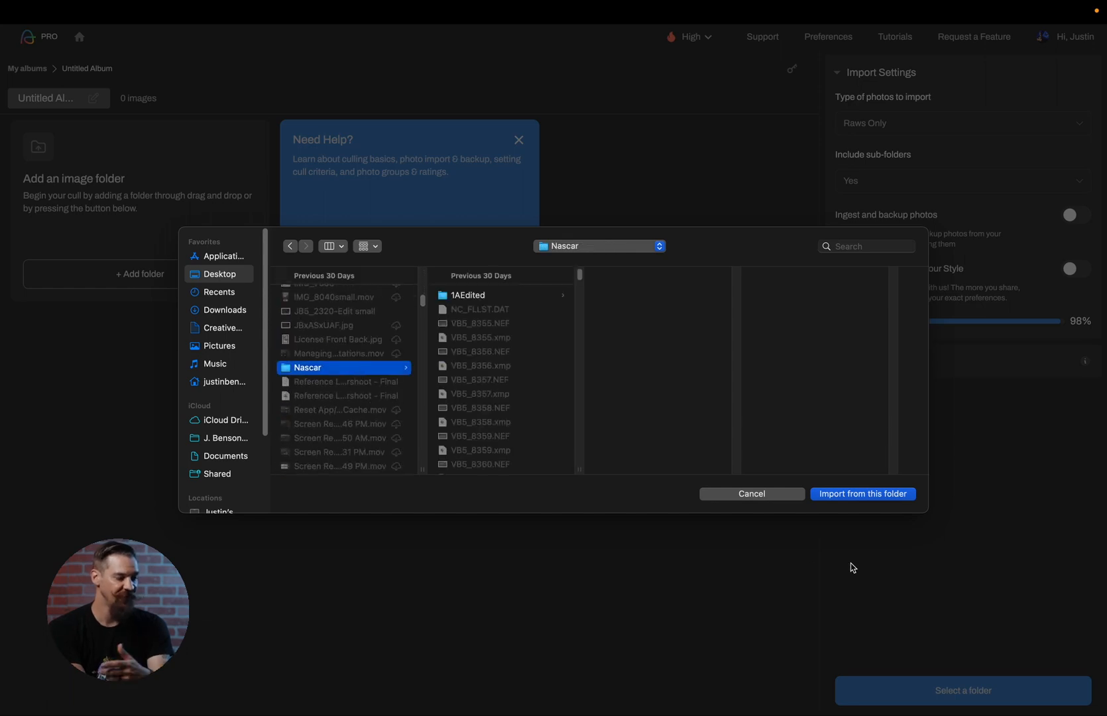
click(862, 494)
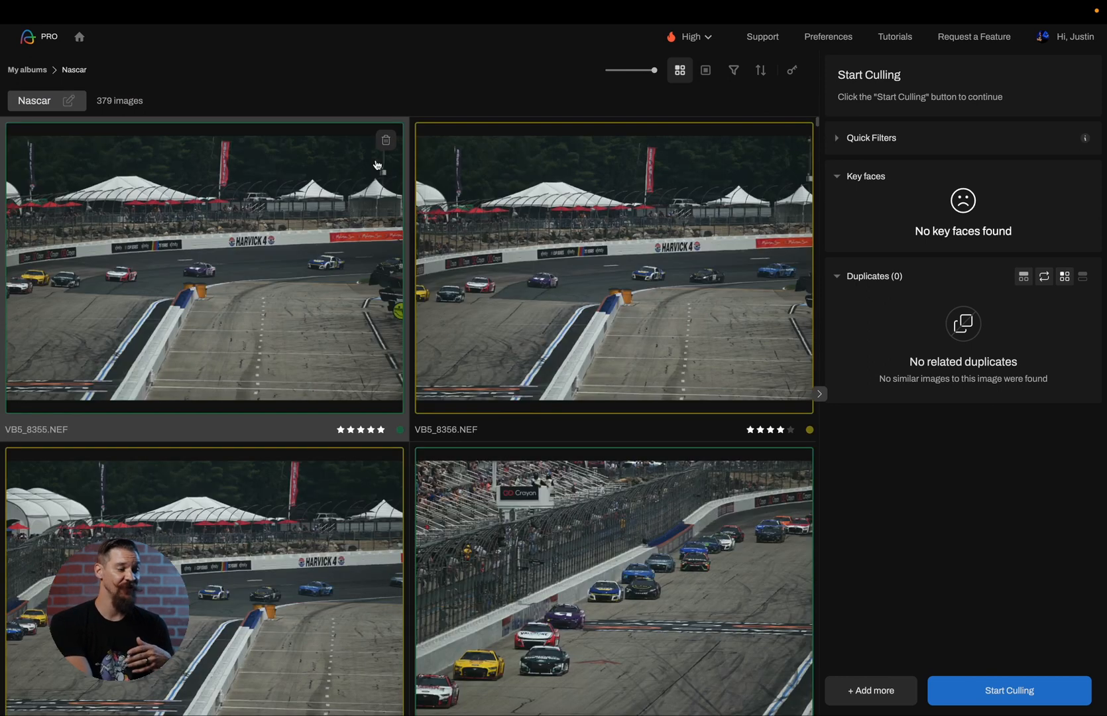
mouse_move(330, 118)
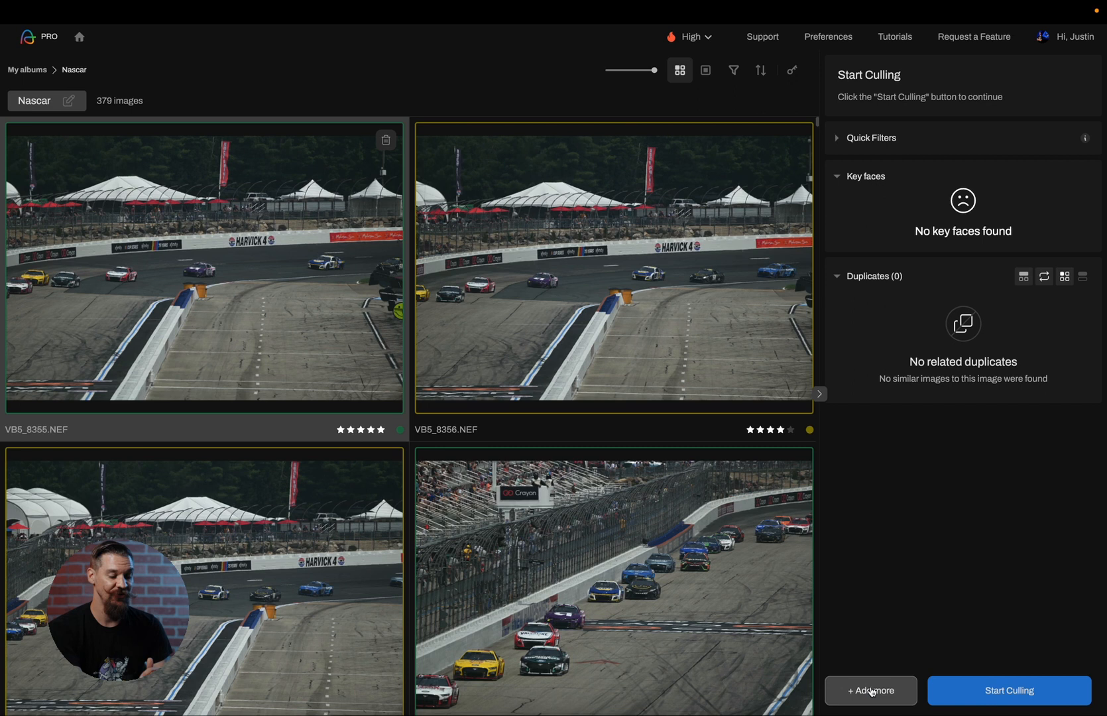
mouse_move(882, 691)
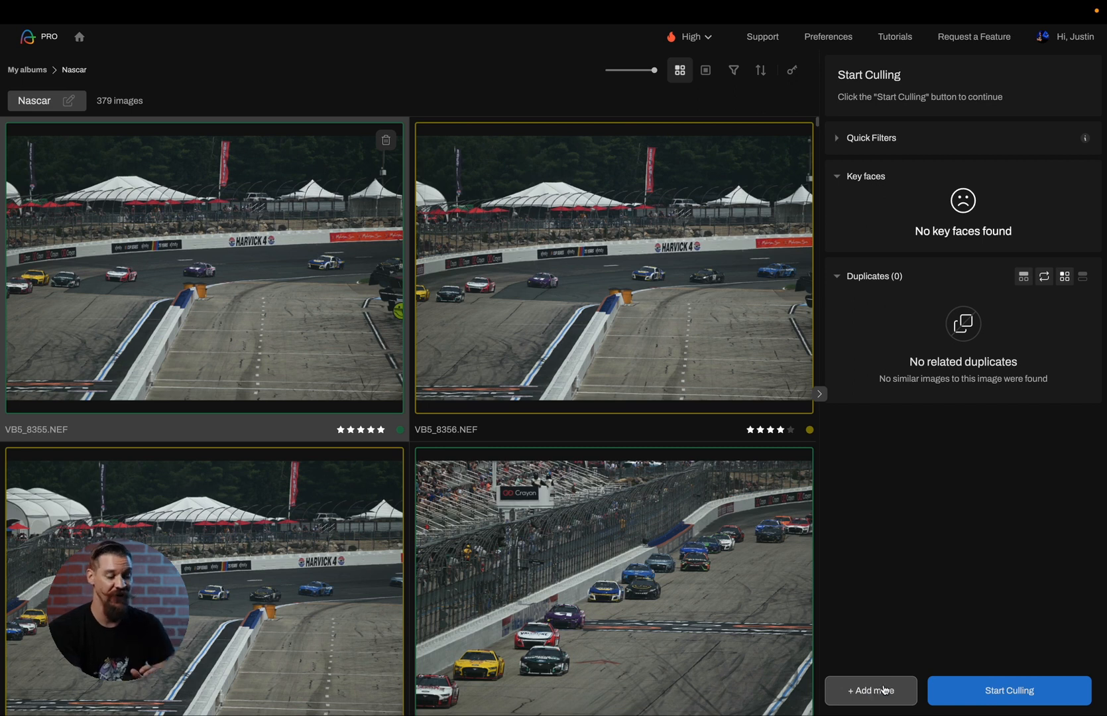
- Choose Sports Photography as the shoot type and keep the selected-photos amount at Few
click(1009, 691)
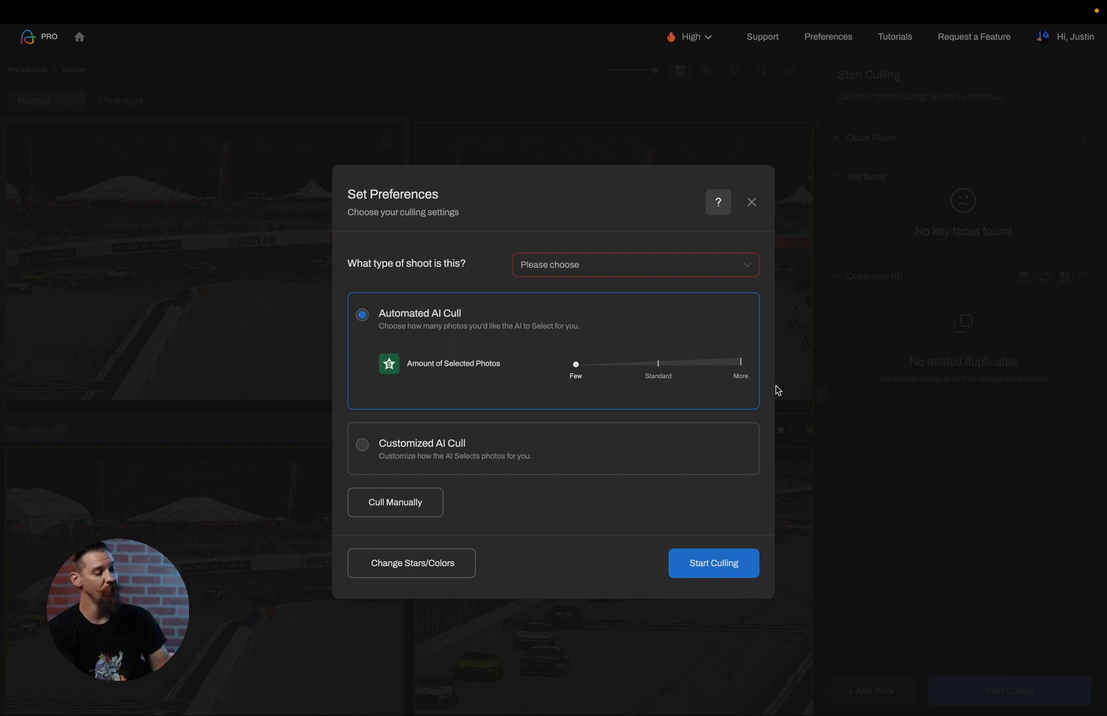
click(636, 265)
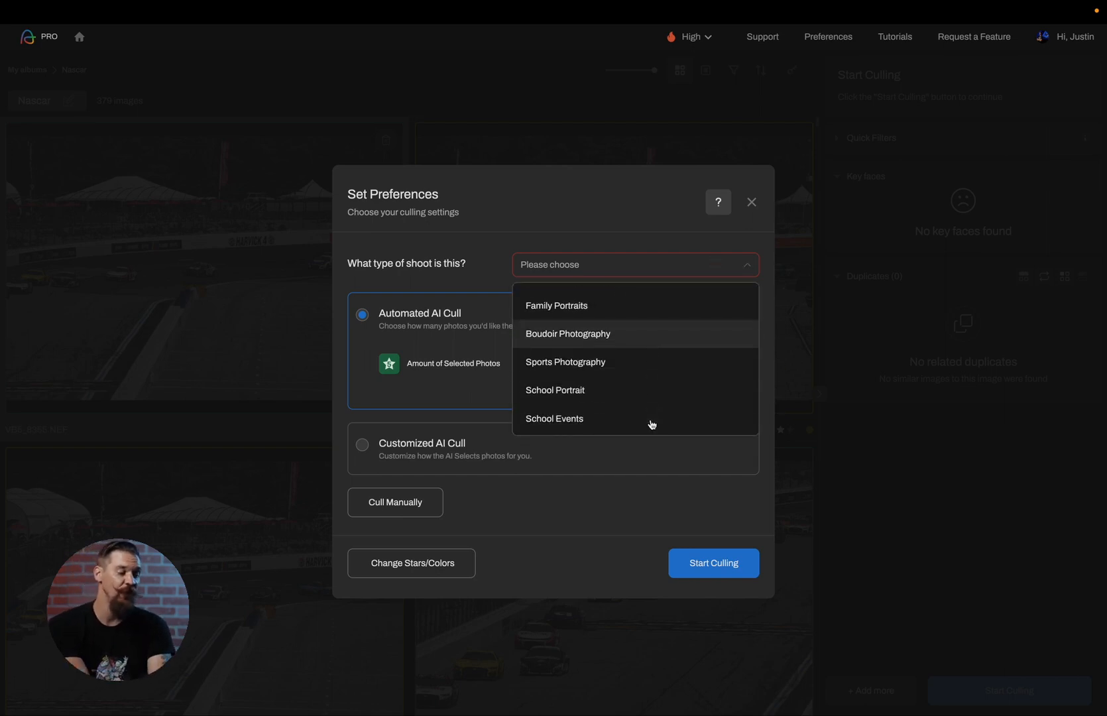
mouse_move(635, 363)
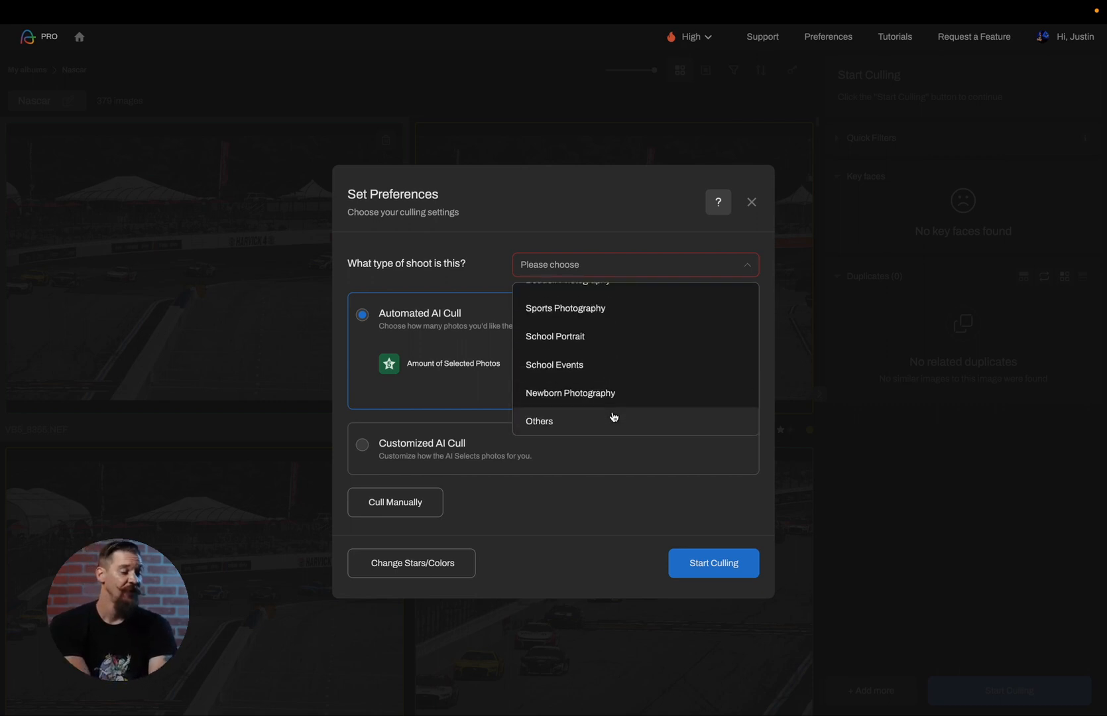
click(565, 309)
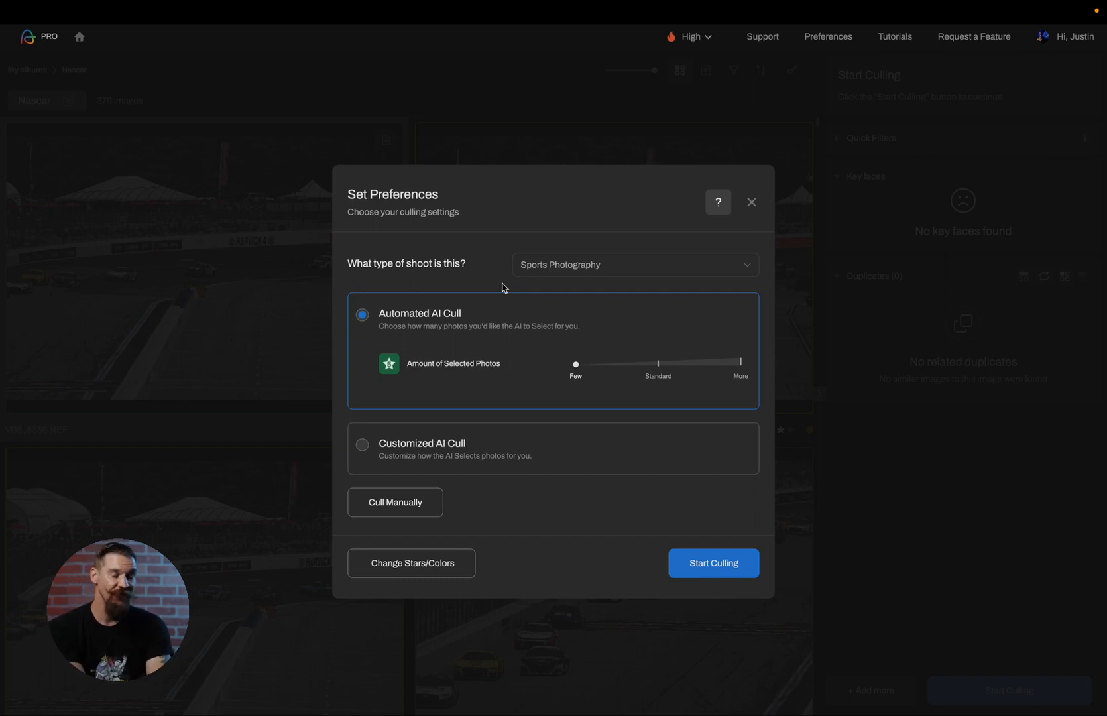
mouse_move(541, 341)
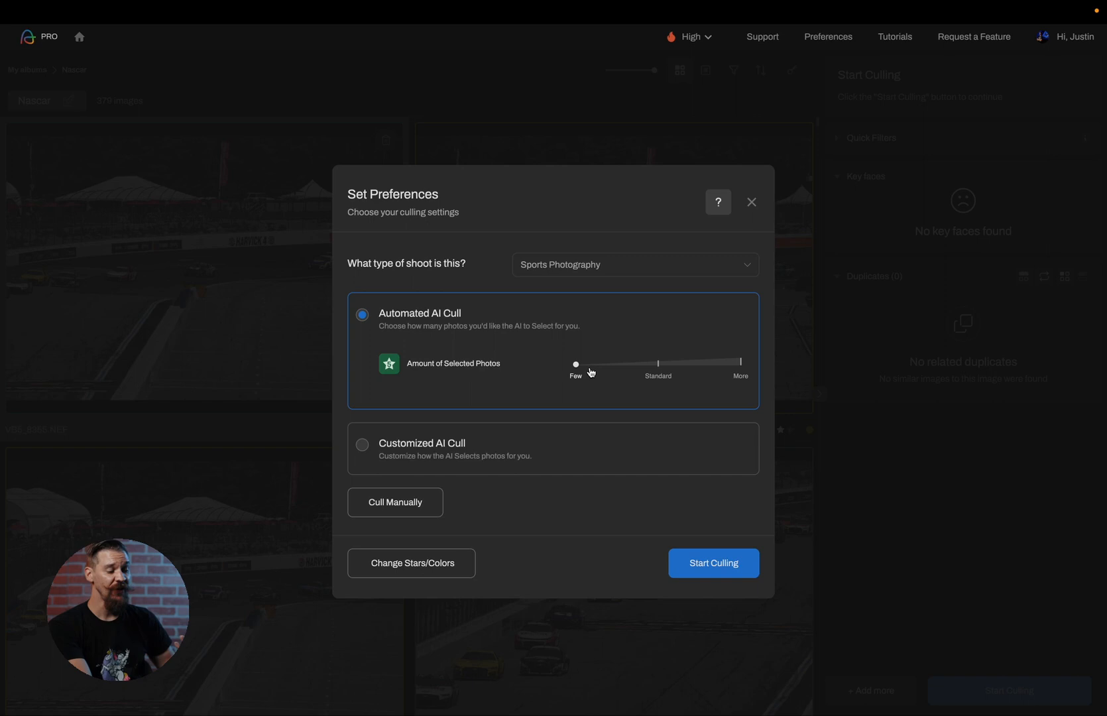
mouse_move(768, 387)
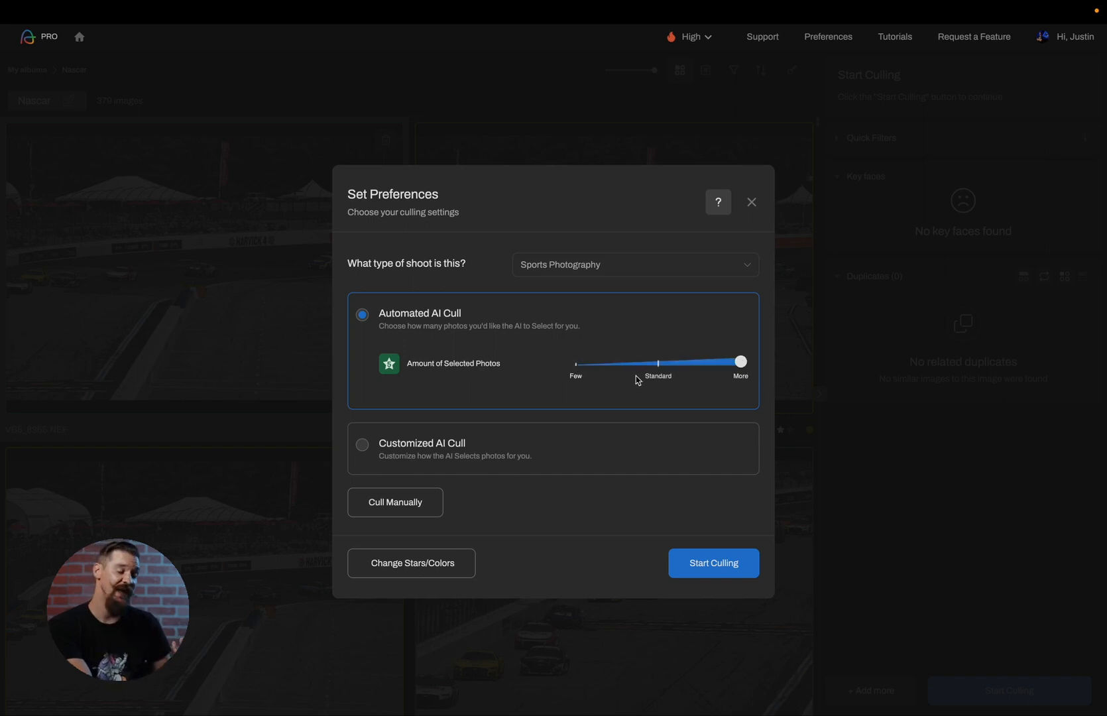
drag(741, 362, 574, 362)
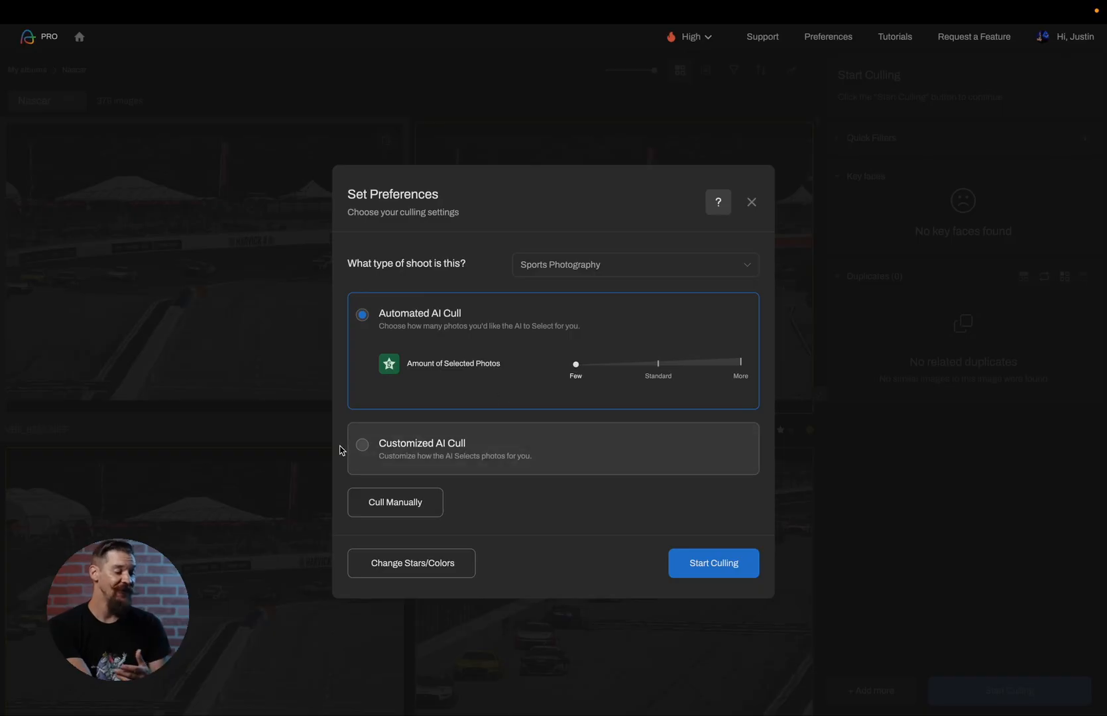
- Use Customized AI Cull with duplicates in large groups, strict blur detection and closed-eyes detection on
click(362, 444)
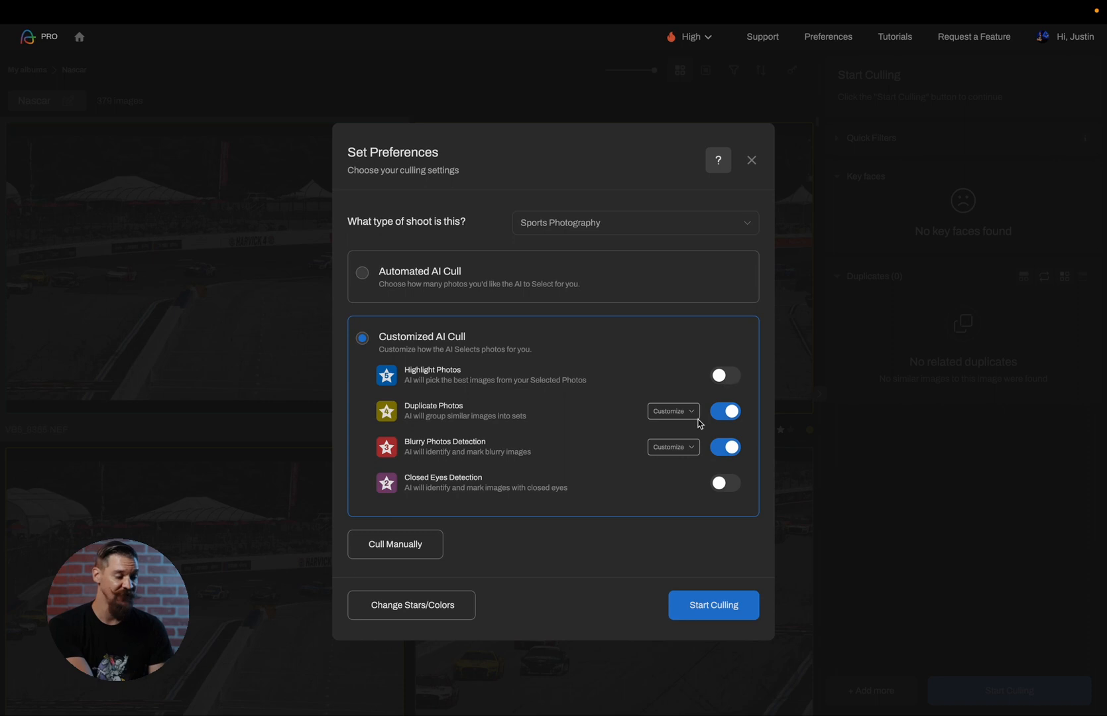
click(670, 411)
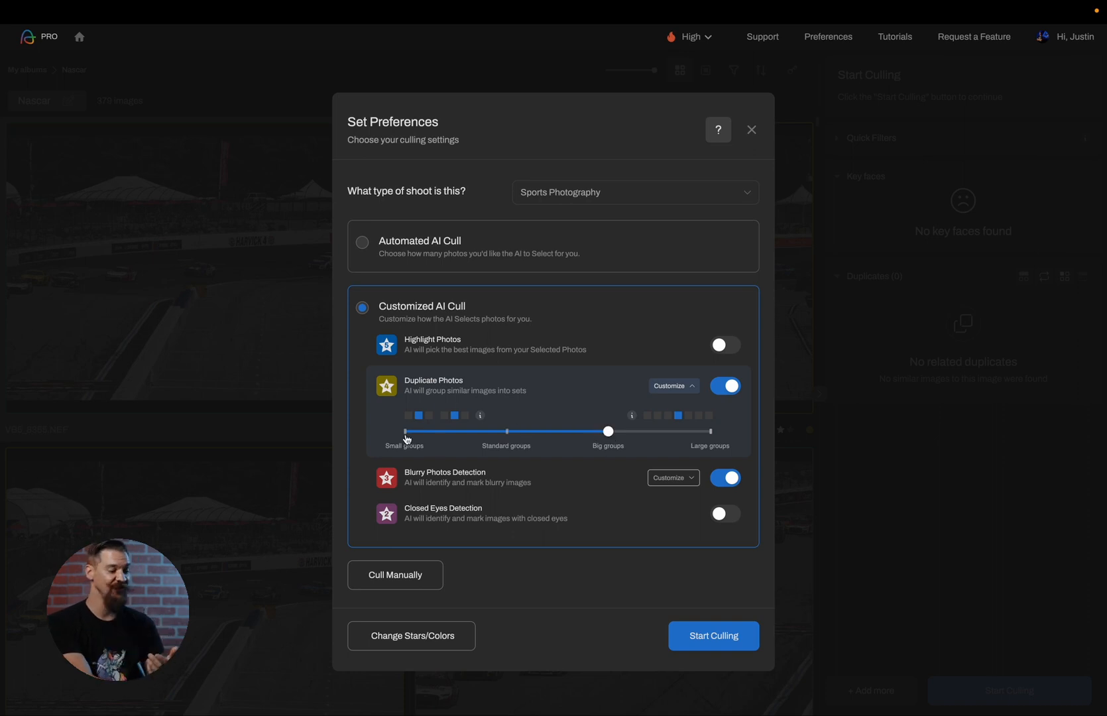
drag(609, 431, 406, 431)
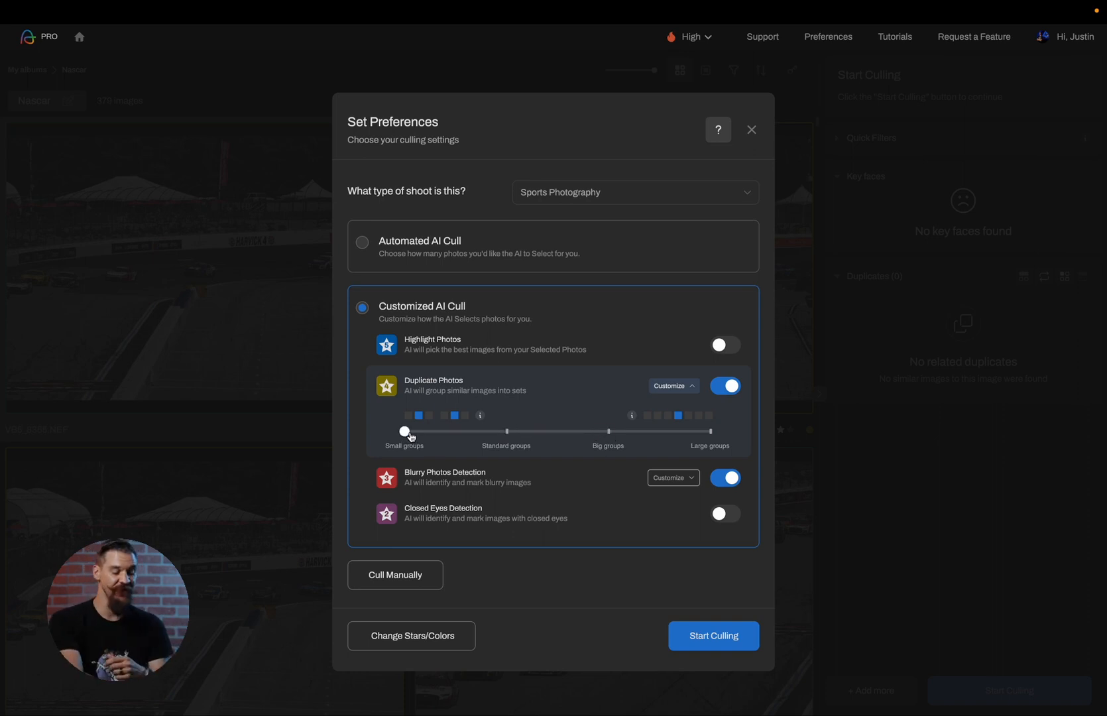
drag(406, 431, 711, 431)
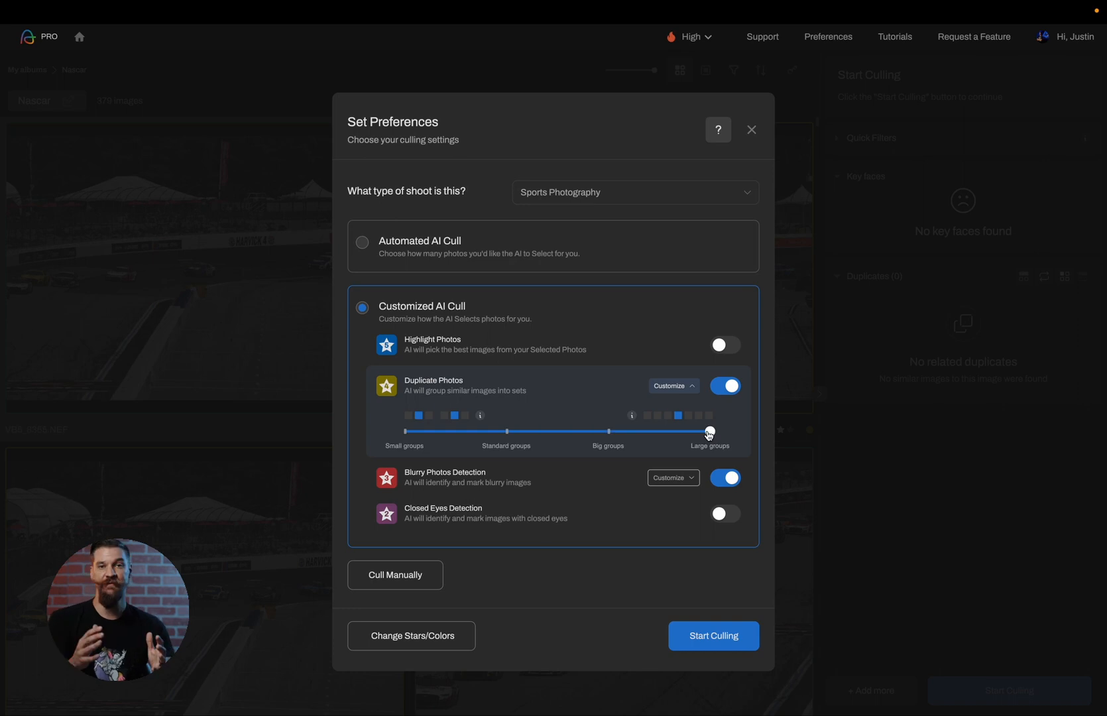
click(674, 478)
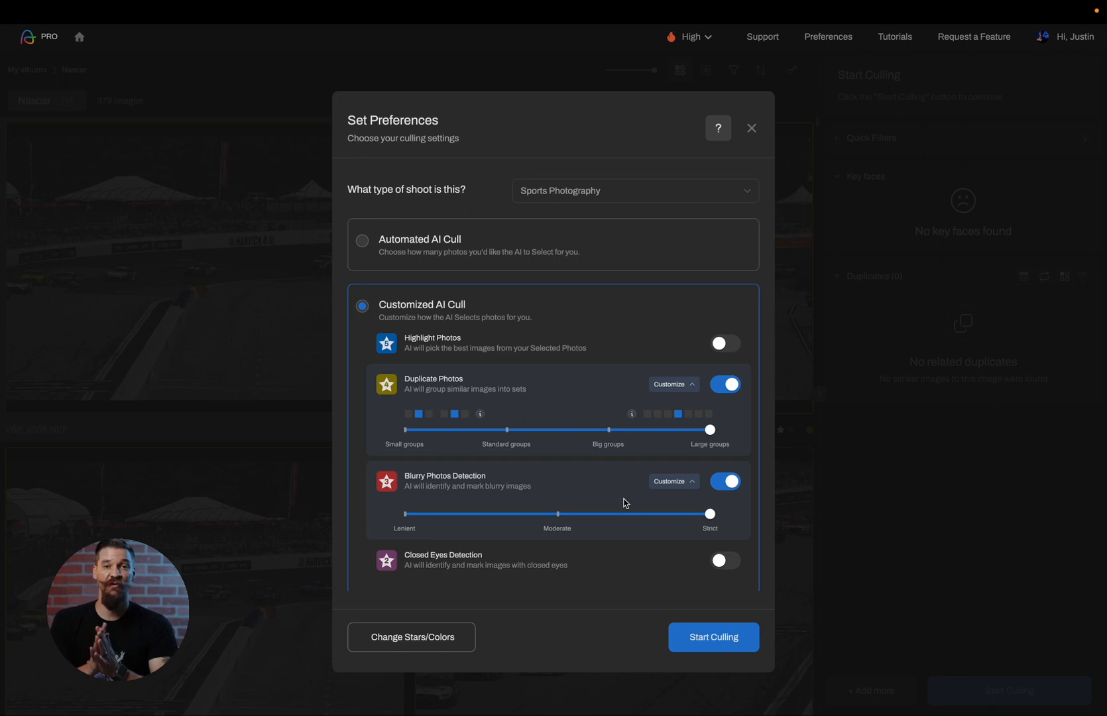
mouse_move(708, 562)
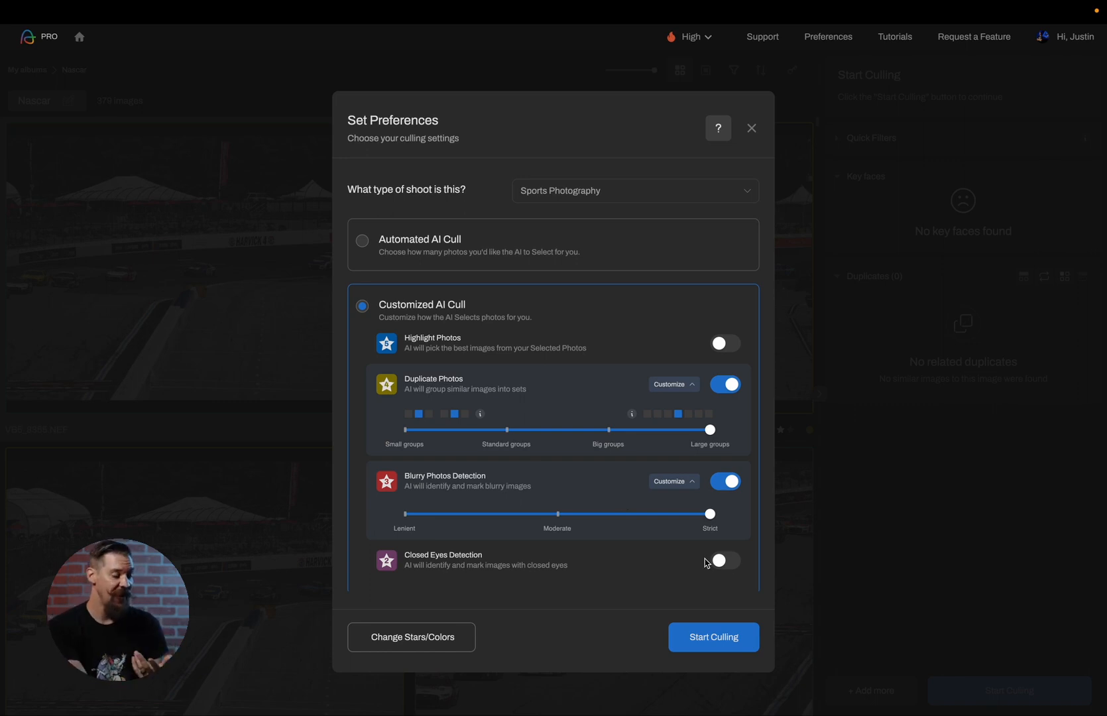
click(725, 561)
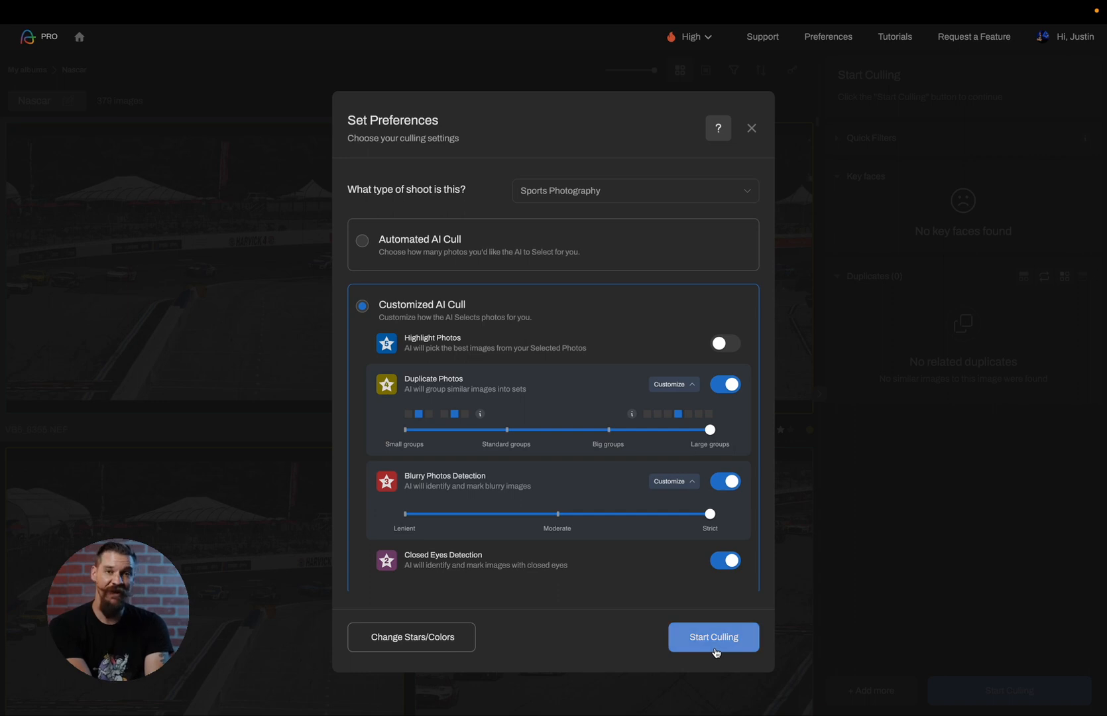
mouse_move(454, 667)
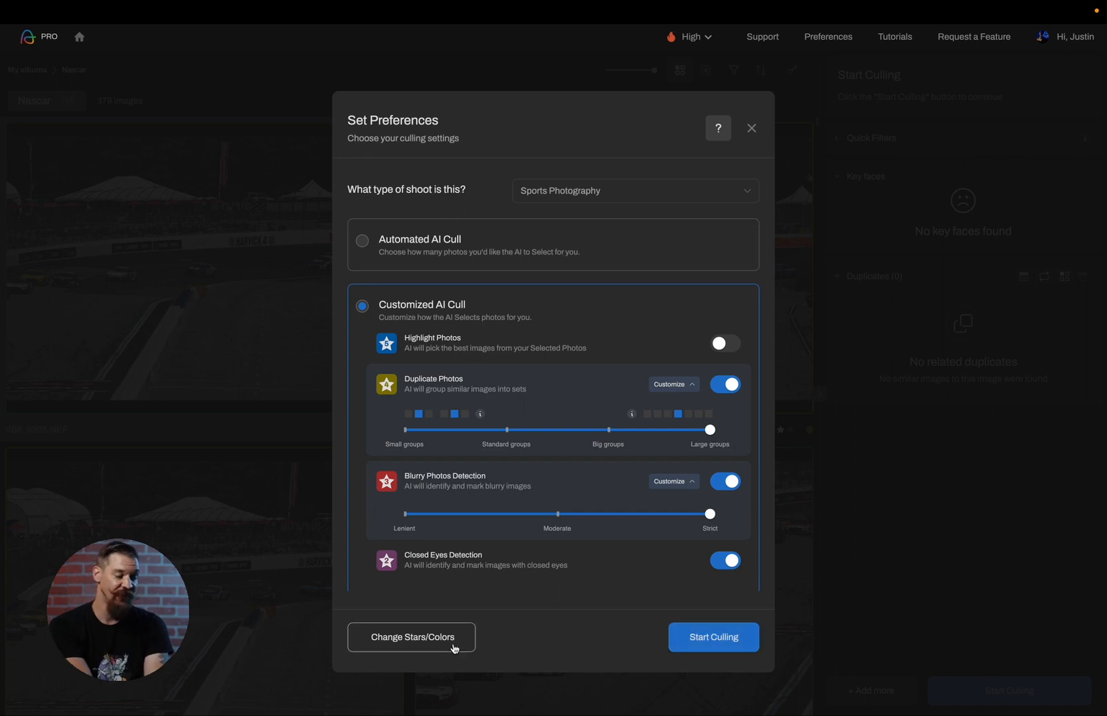
- Keep the default star and colour labels (Highlights at five stars) and start culling the 379 images
click(413, 637)
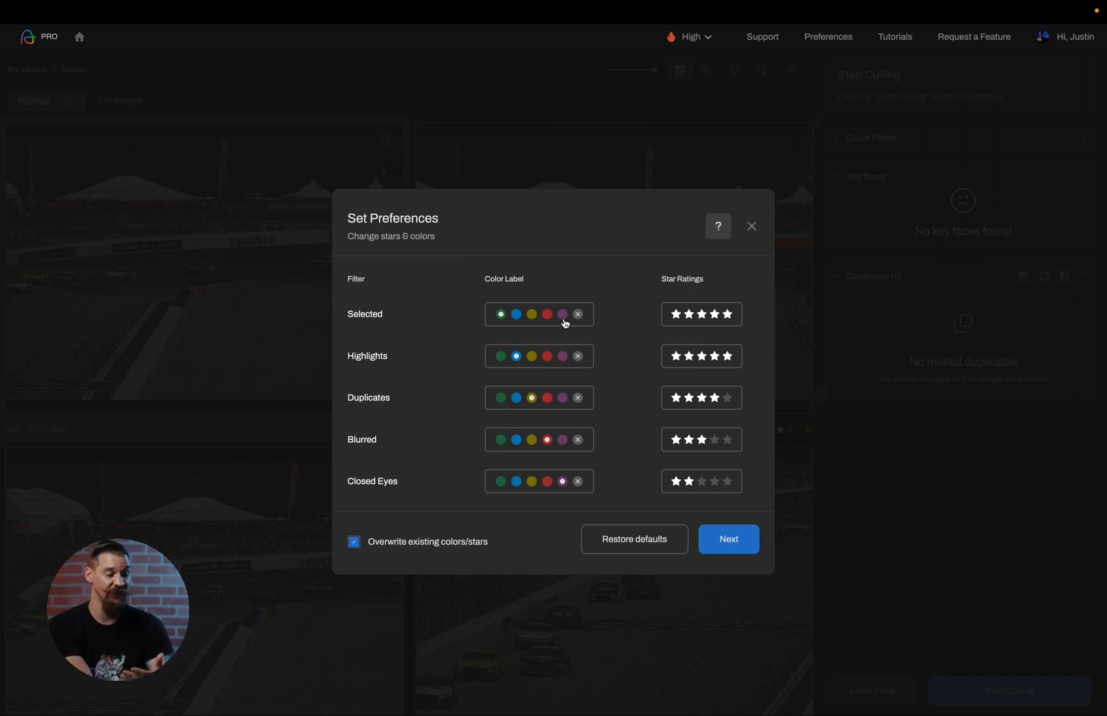
mouse_move(672, 357)
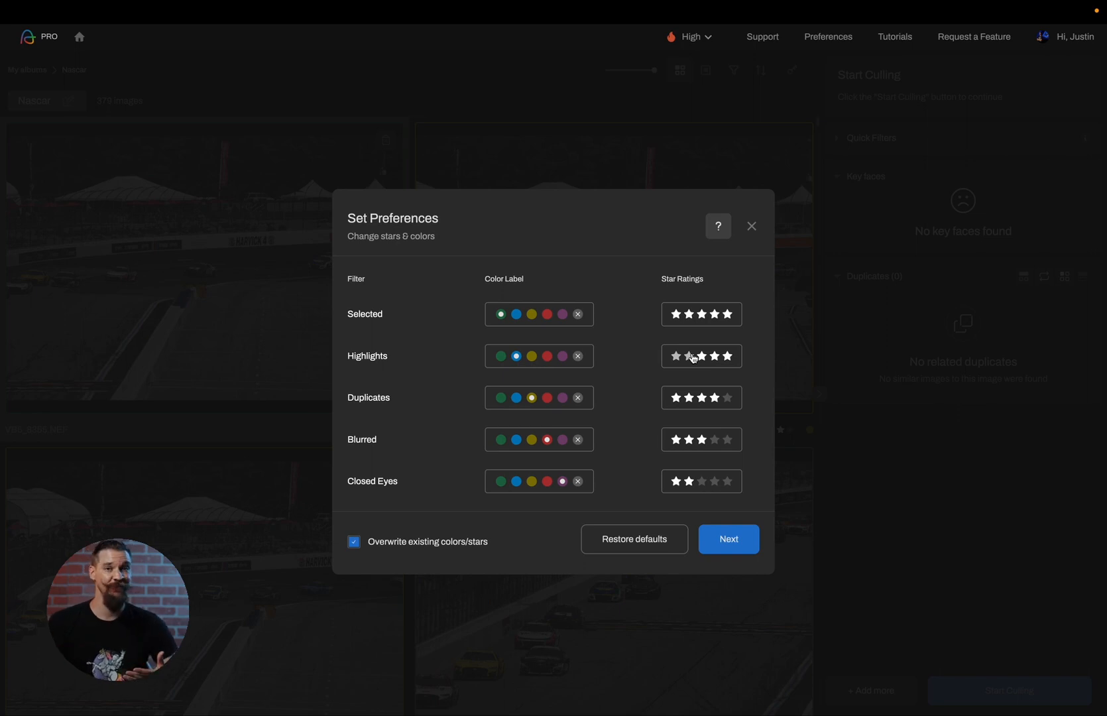
click(728, 357)
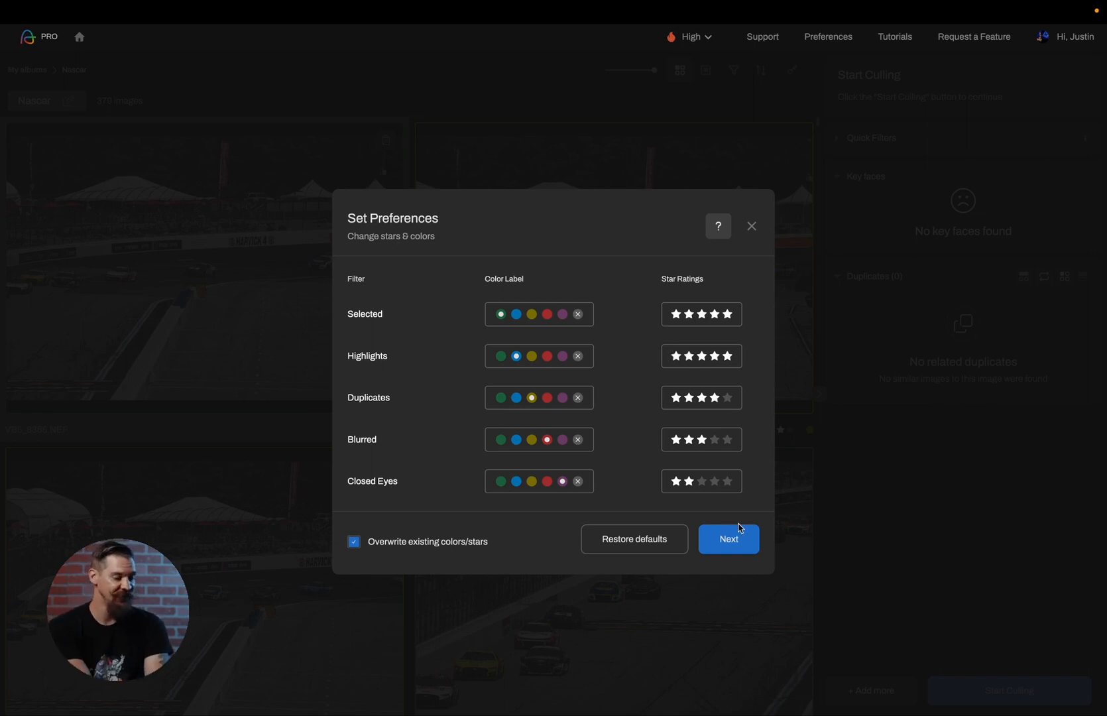
click(728, 539)
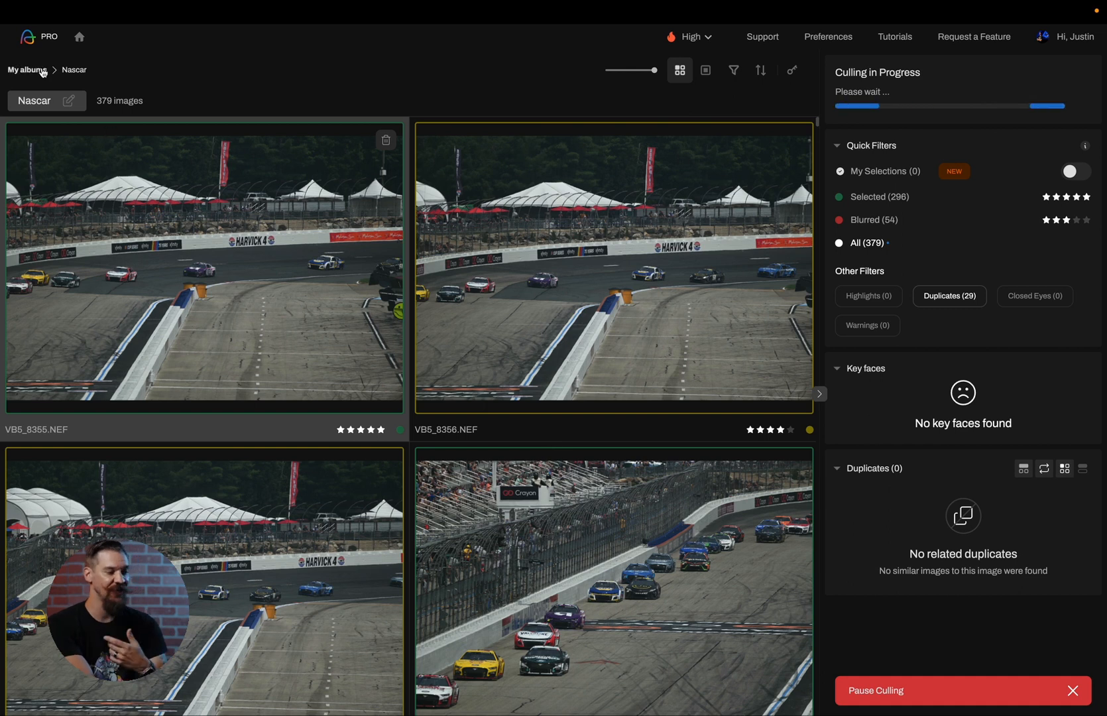
- Return to the albums list and show the headshot album's warning-flagged images
click(26, 69)
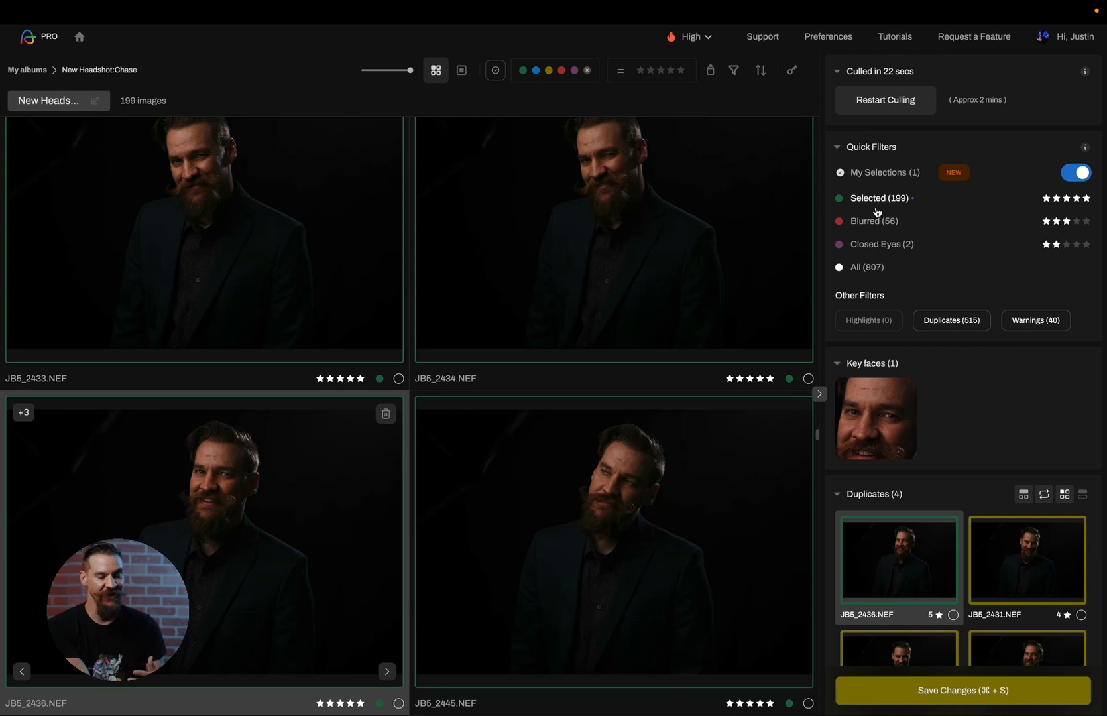
mouse_move(878, 227)
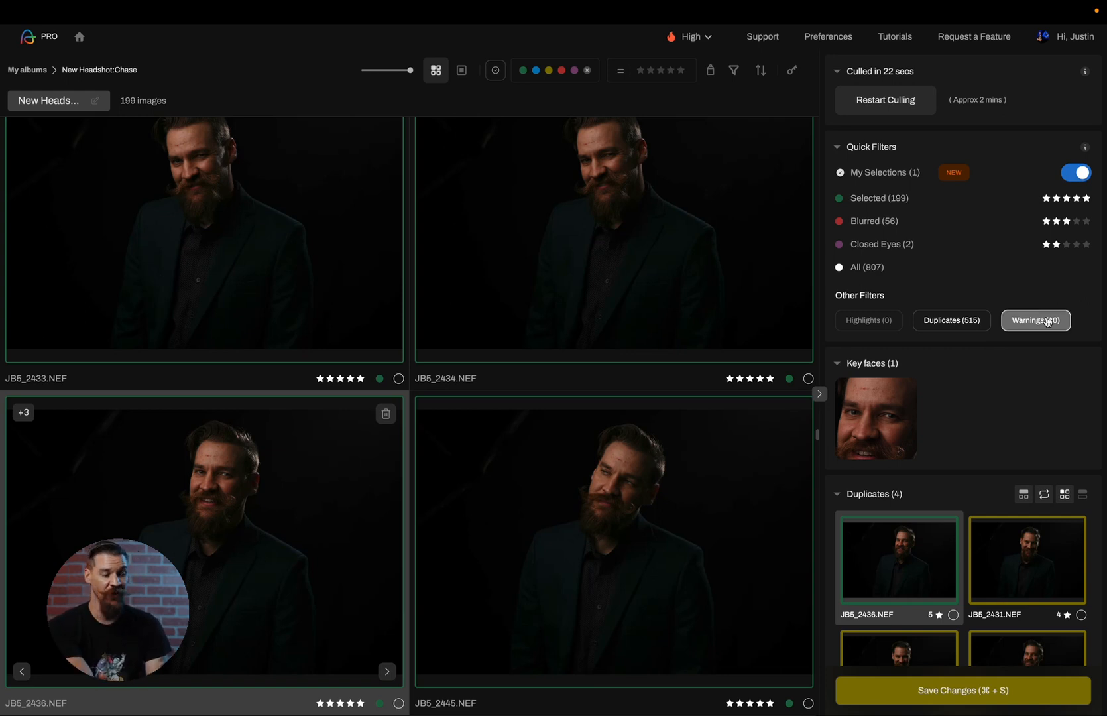
click(1036, 321)
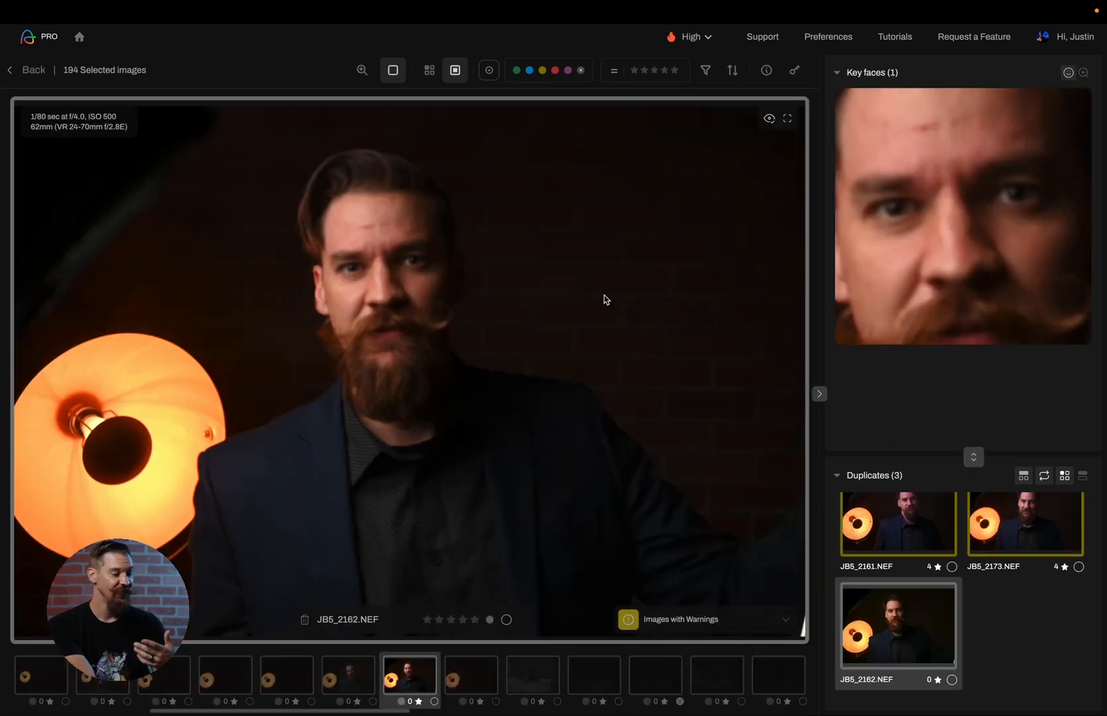
- Show the 40 warning images as a grid and expand the Quick Filters section
click(898, 540)
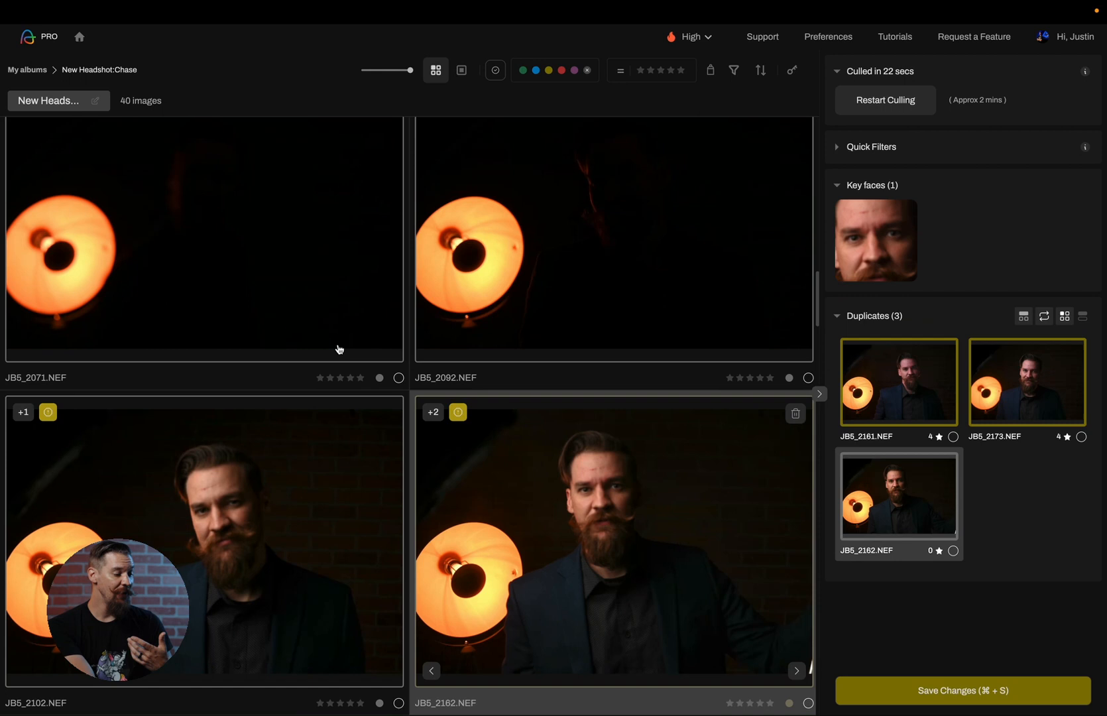
scroll(down, 3)
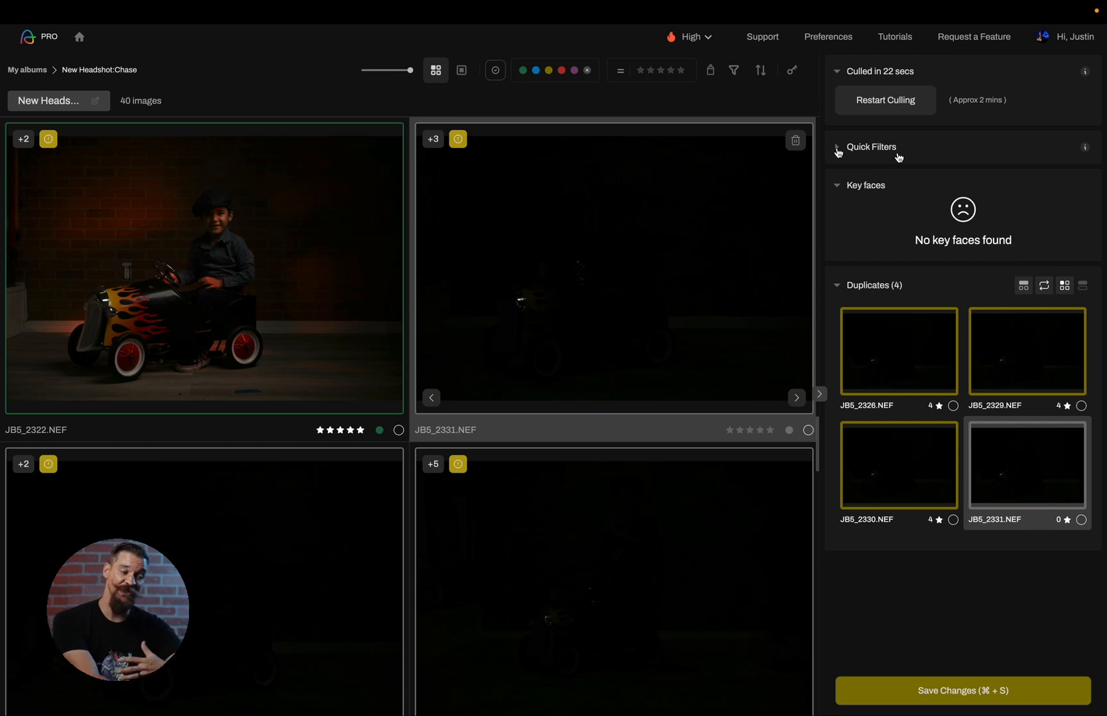
click(838, 148)
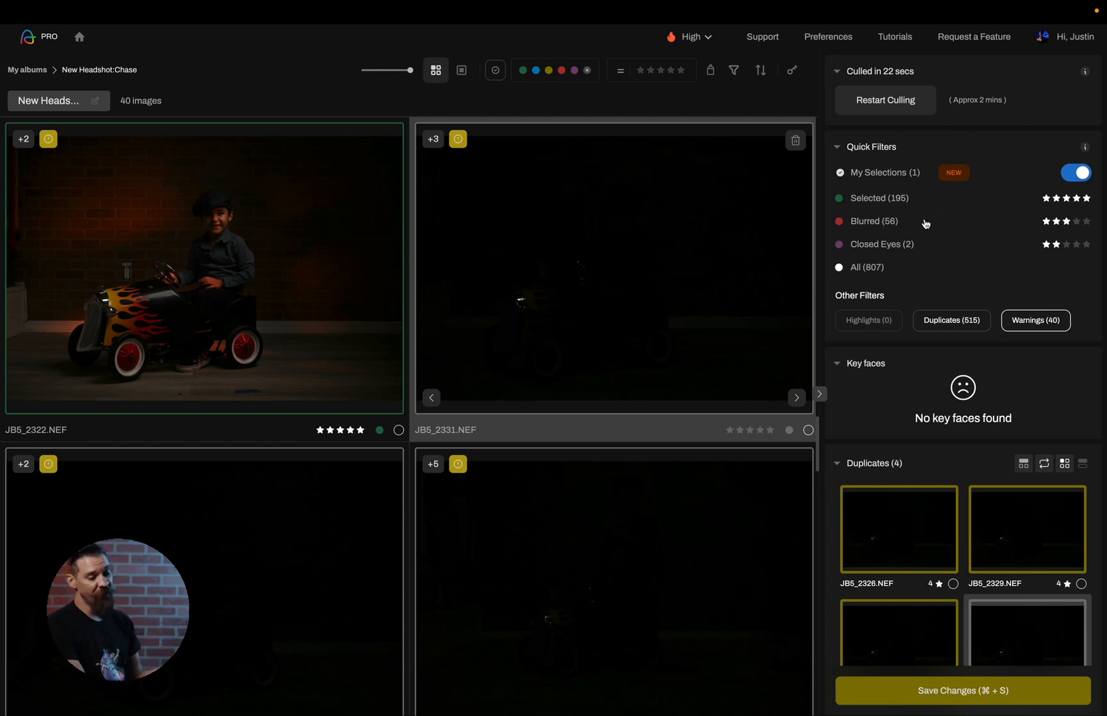
- Filter to the two closed-eyes images, then view a selected headshot full-size
click(881, 244)
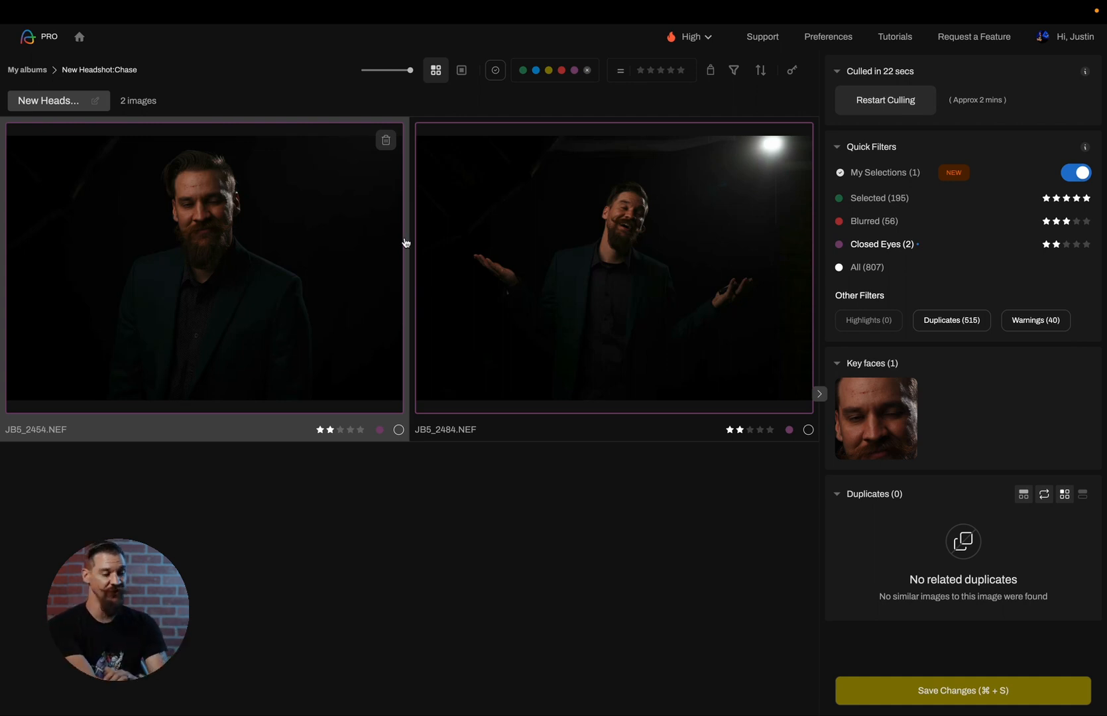
click(873, 222)
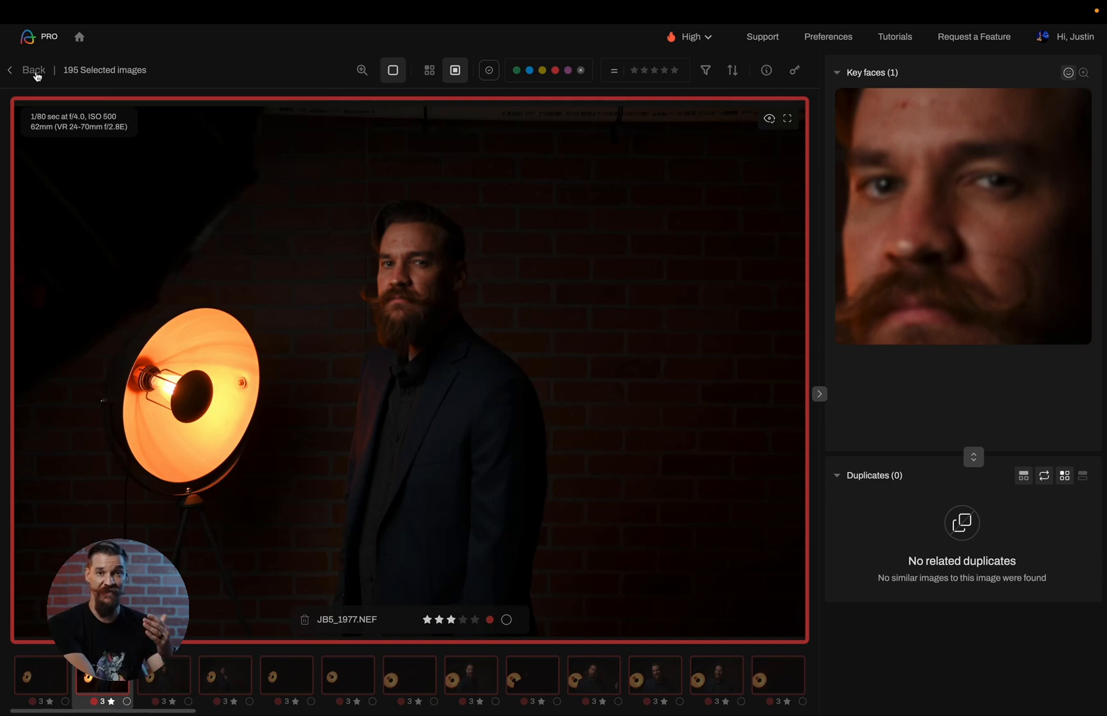
- Make JB5_1881 the five-star pick of its duplicate group, leaving 189 selected images
click(104, 675)
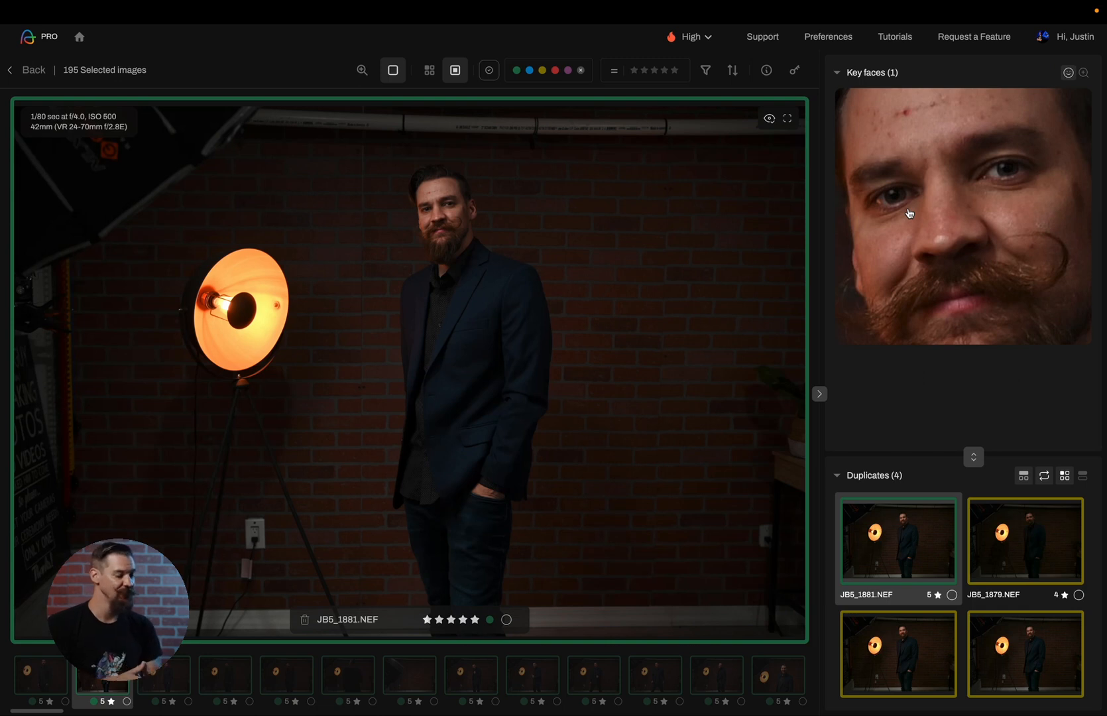
click(432, 70)
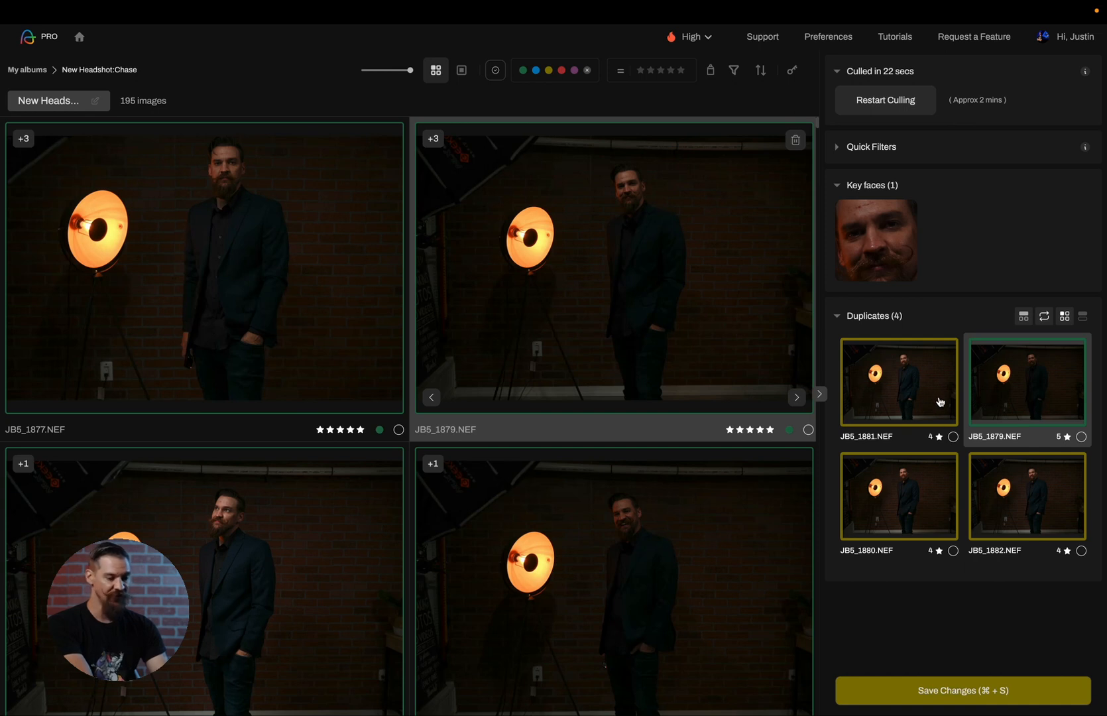
click(898, 382)
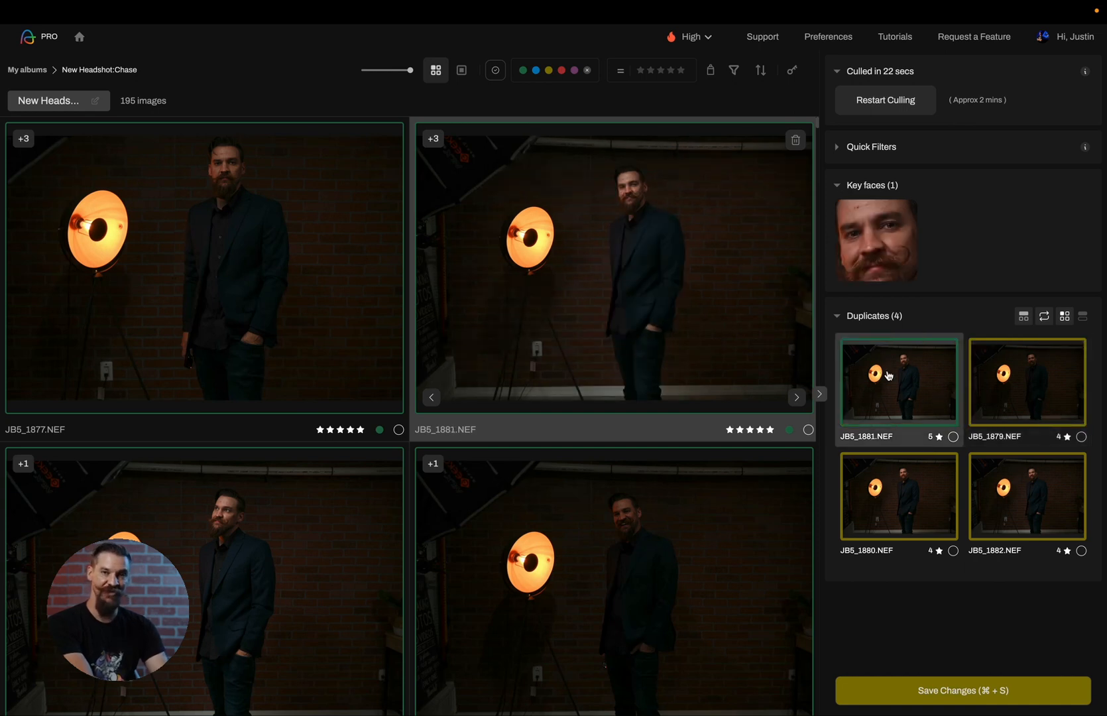
click(1026, 382)
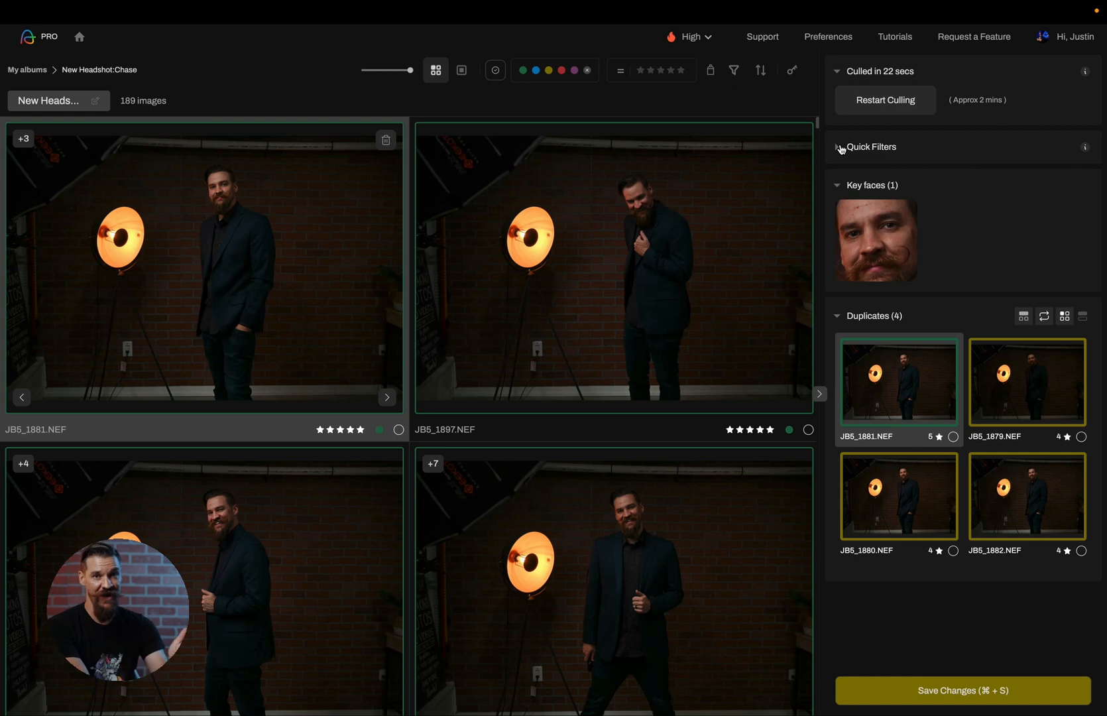
- Enable My Selections flagging and mark JB5_1929 as a favourite
click(840, 147)
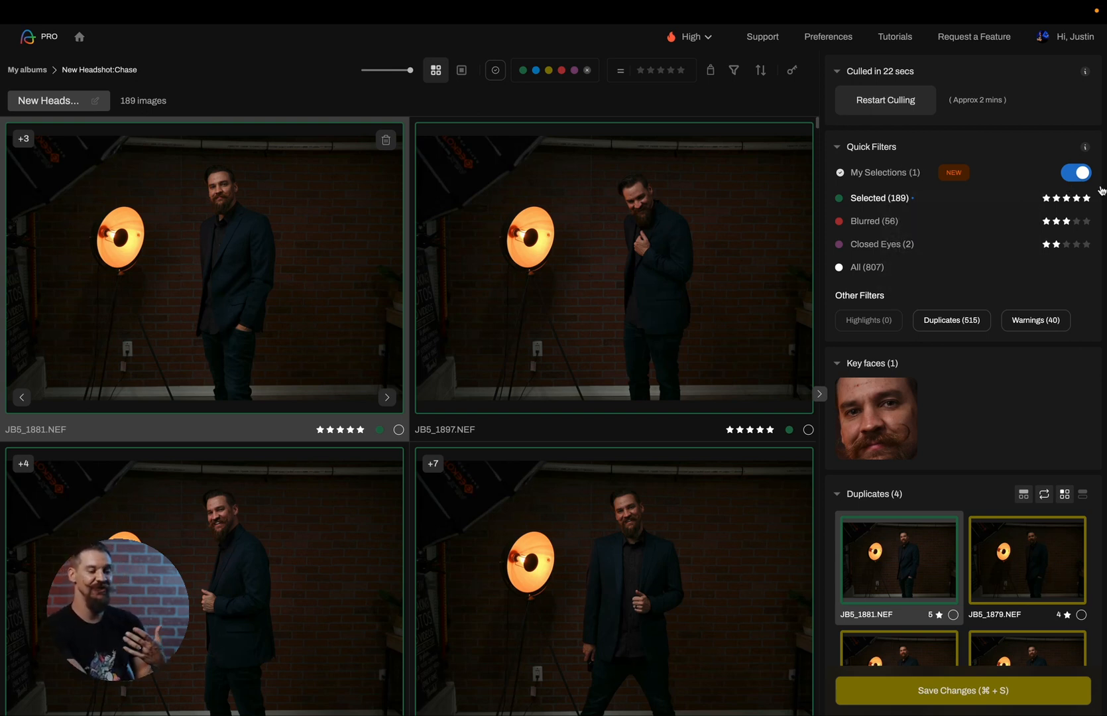
mouse_move(1077, 174)
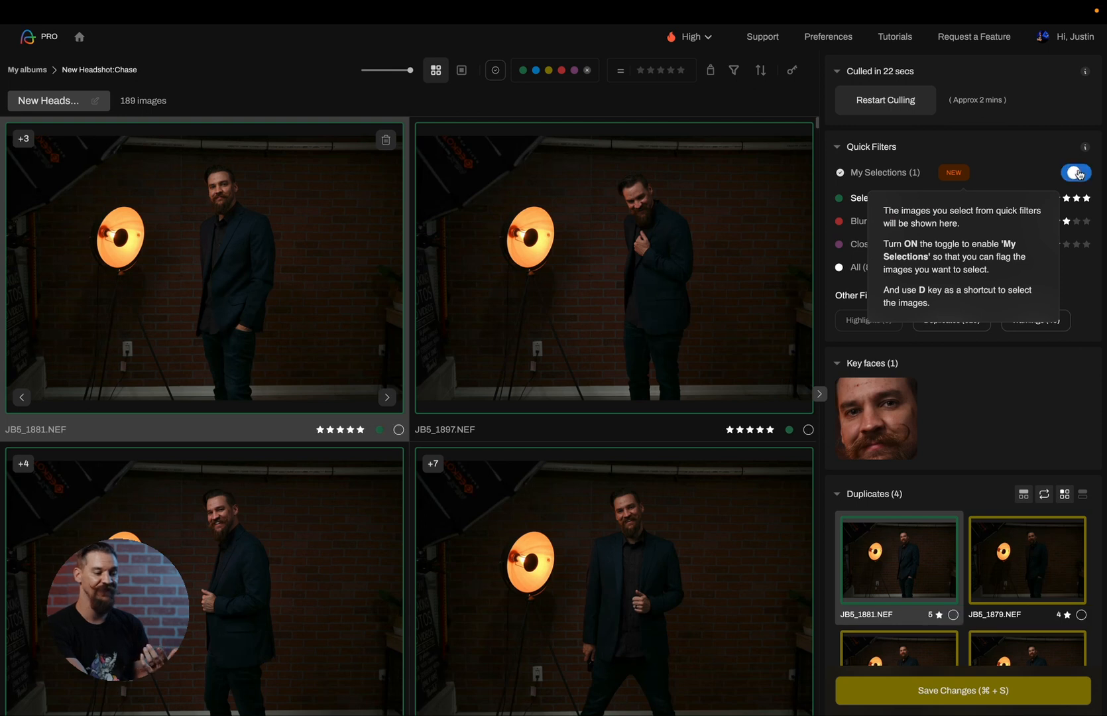
click(1073, 172)
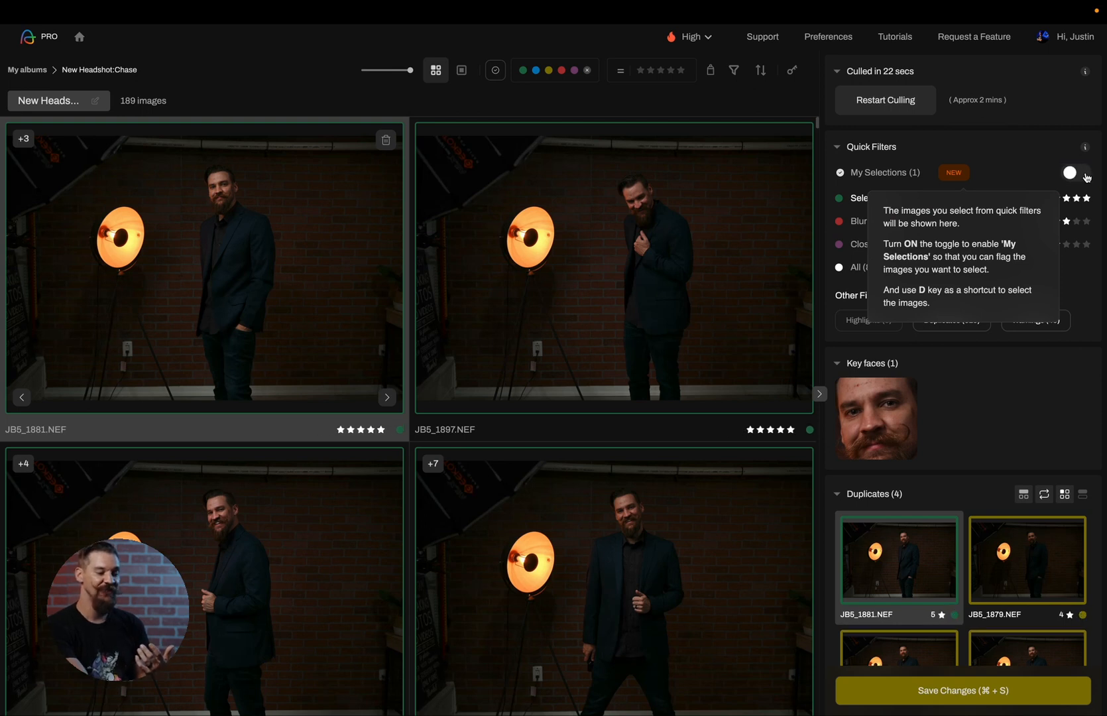
click(1070, 172)
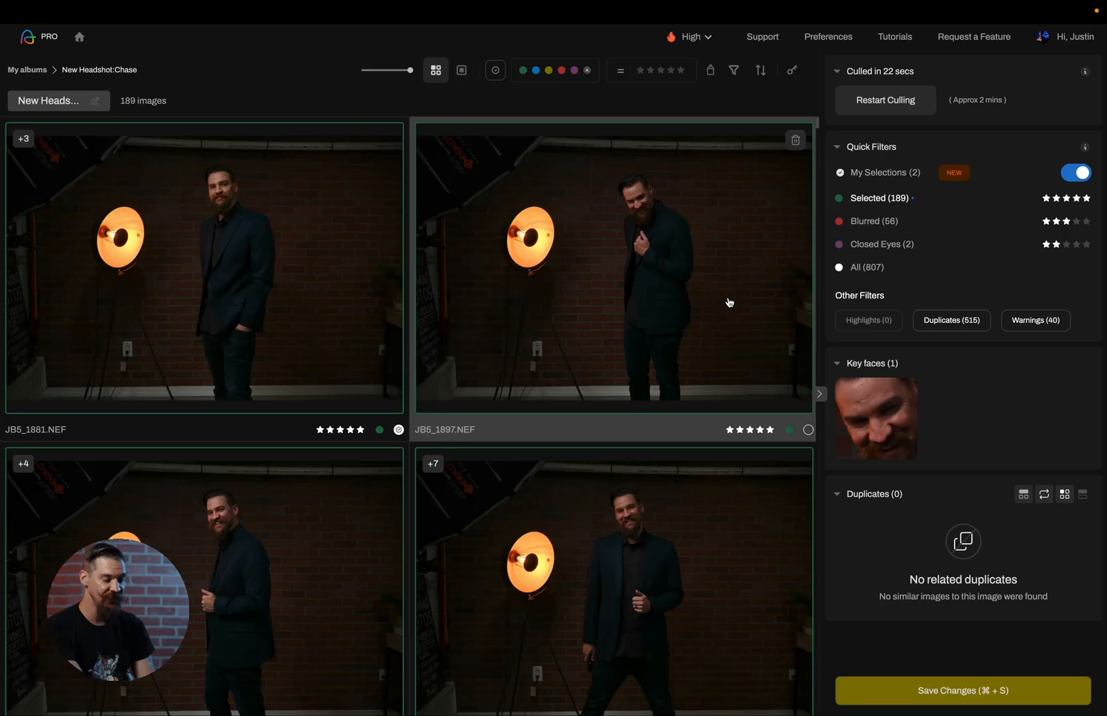
scroll(down, 3)
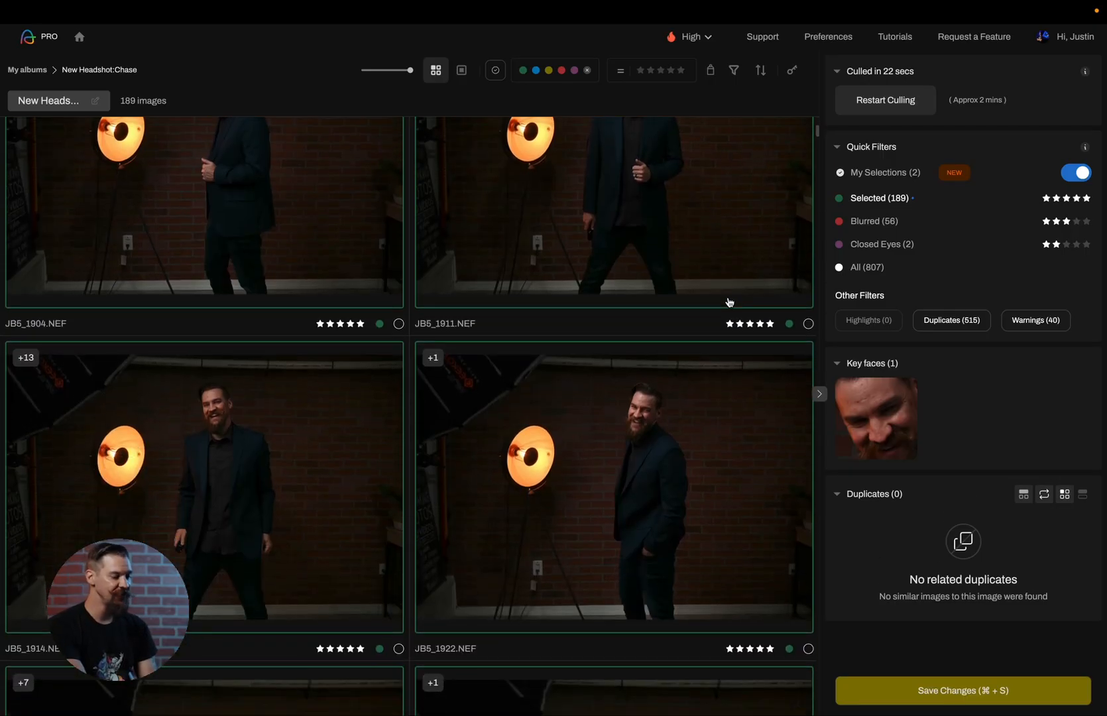
scroll(down, 3)
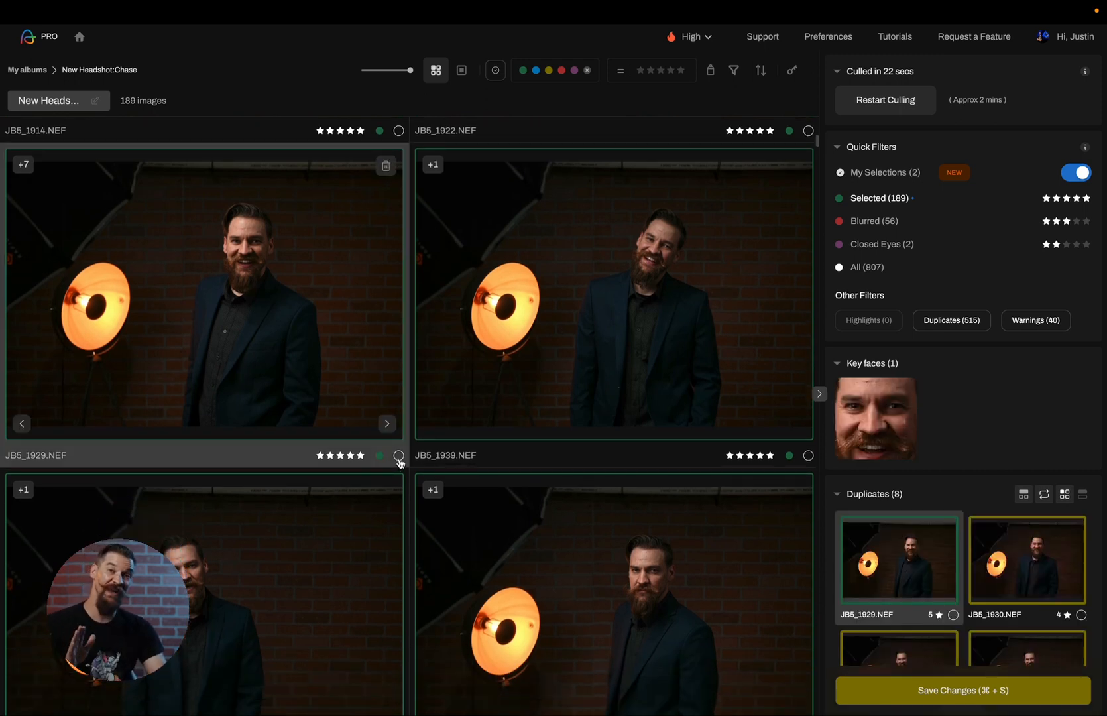
click(398, 456)
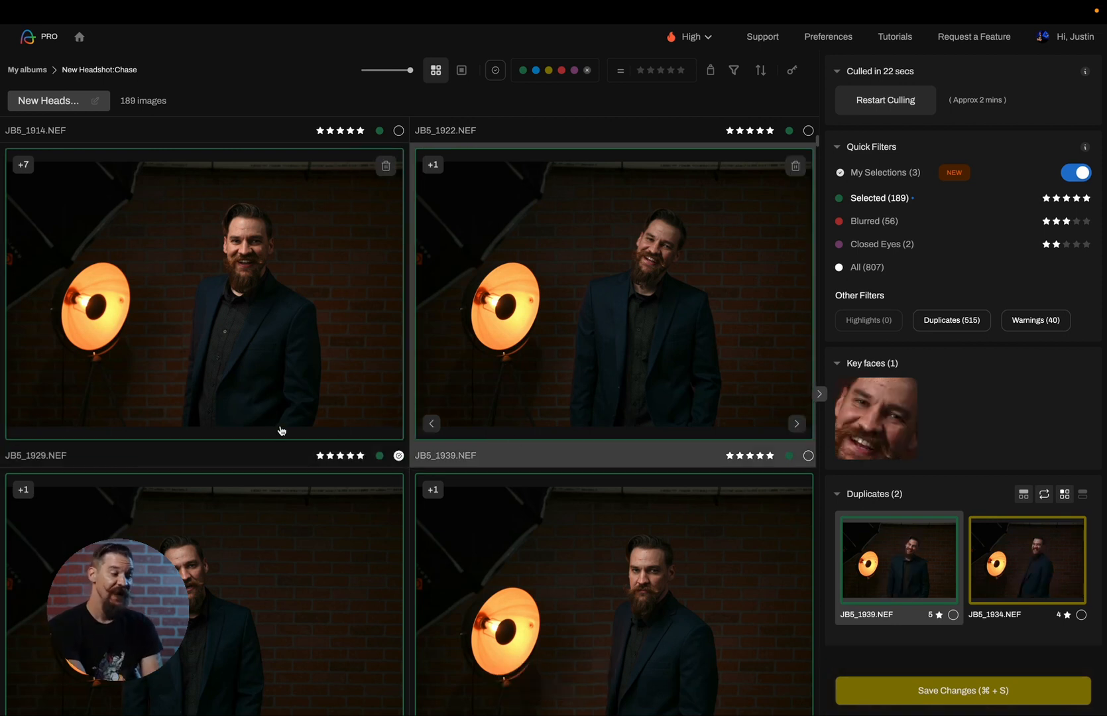
- Flag JB5_1953 as a favourite, review the My Selections set, then show all 189 selected images again
scroll(down, 3)
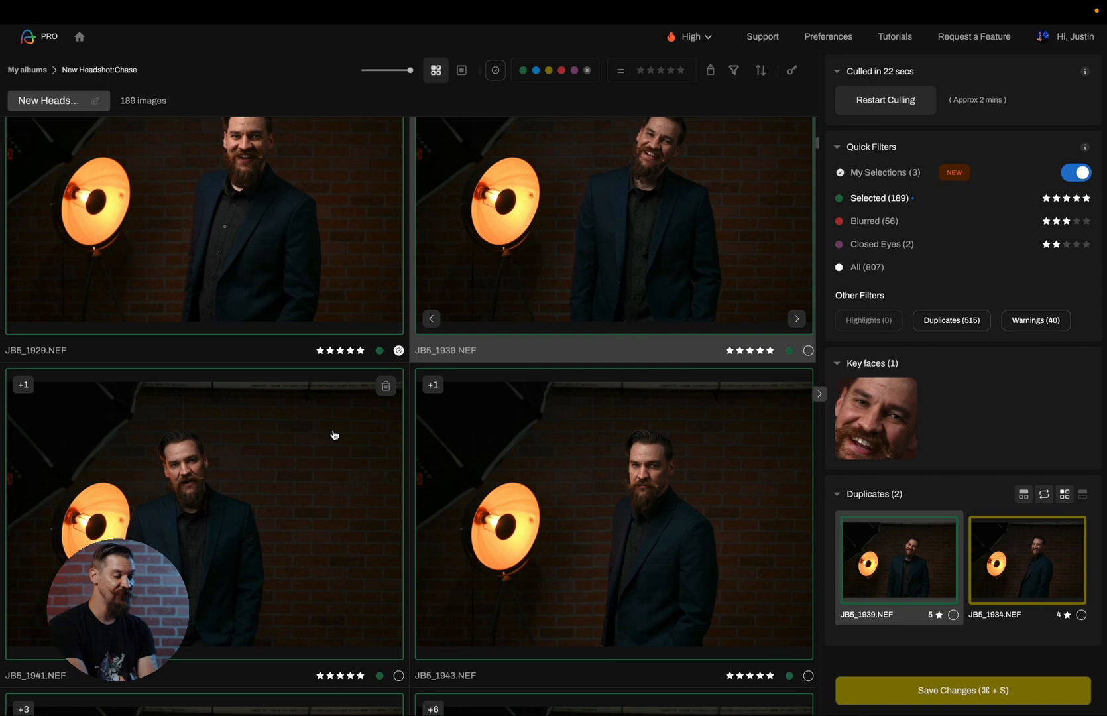
scroll(down, 3)
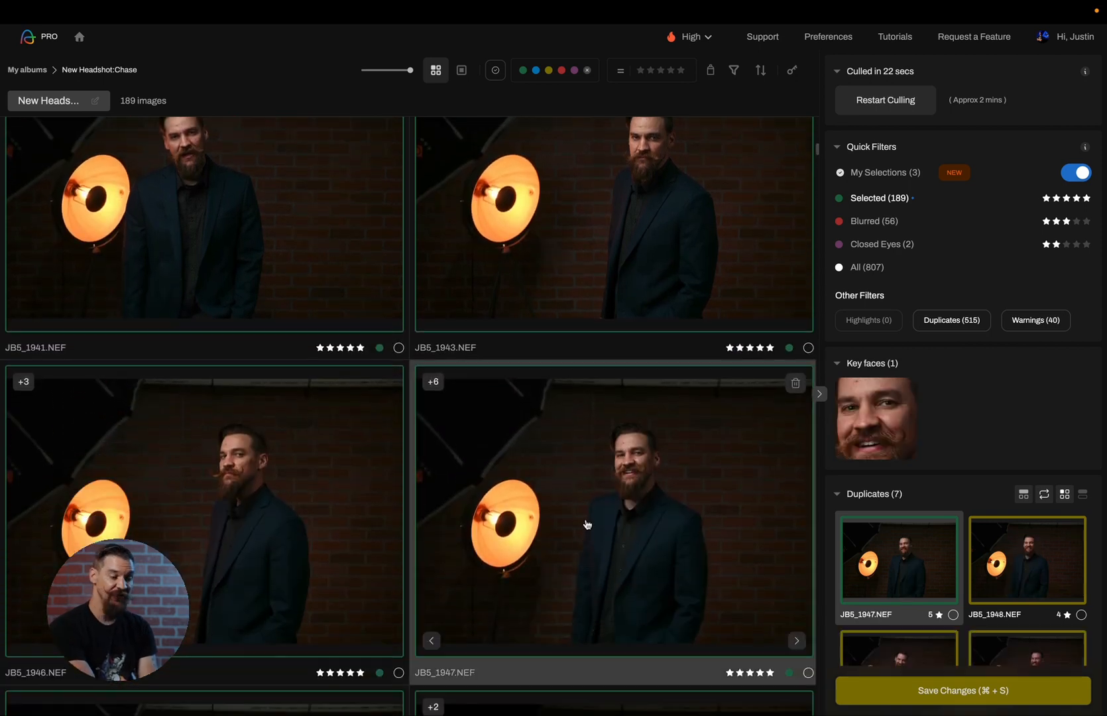
click(836, 148)
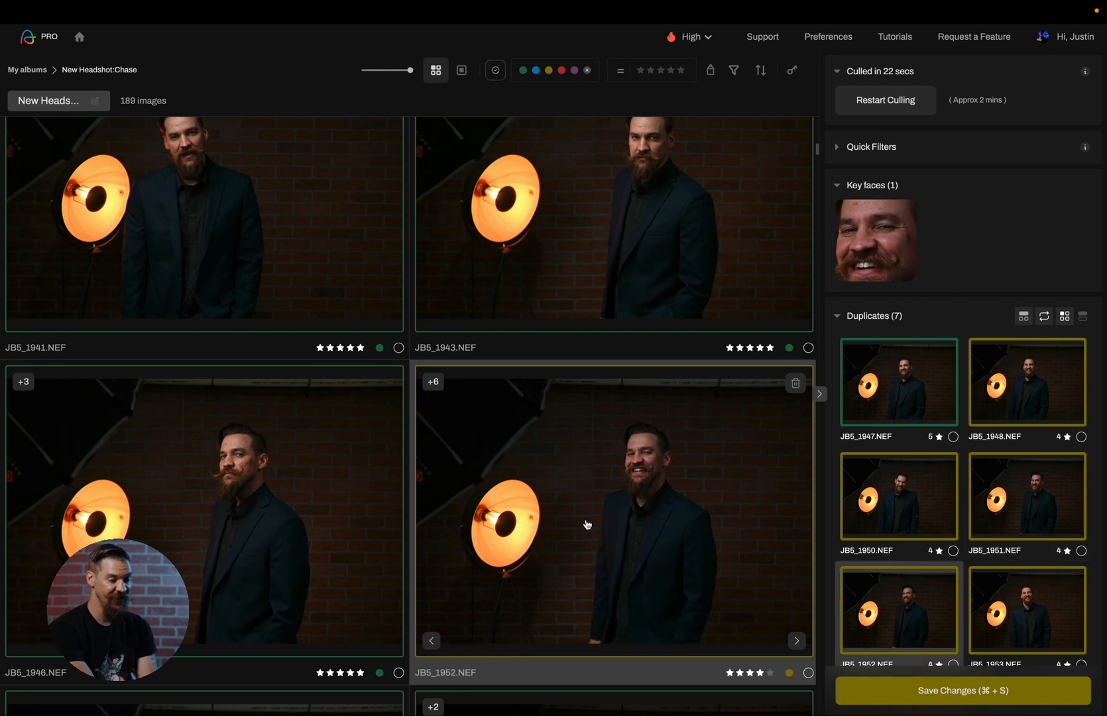
click(797, 641)
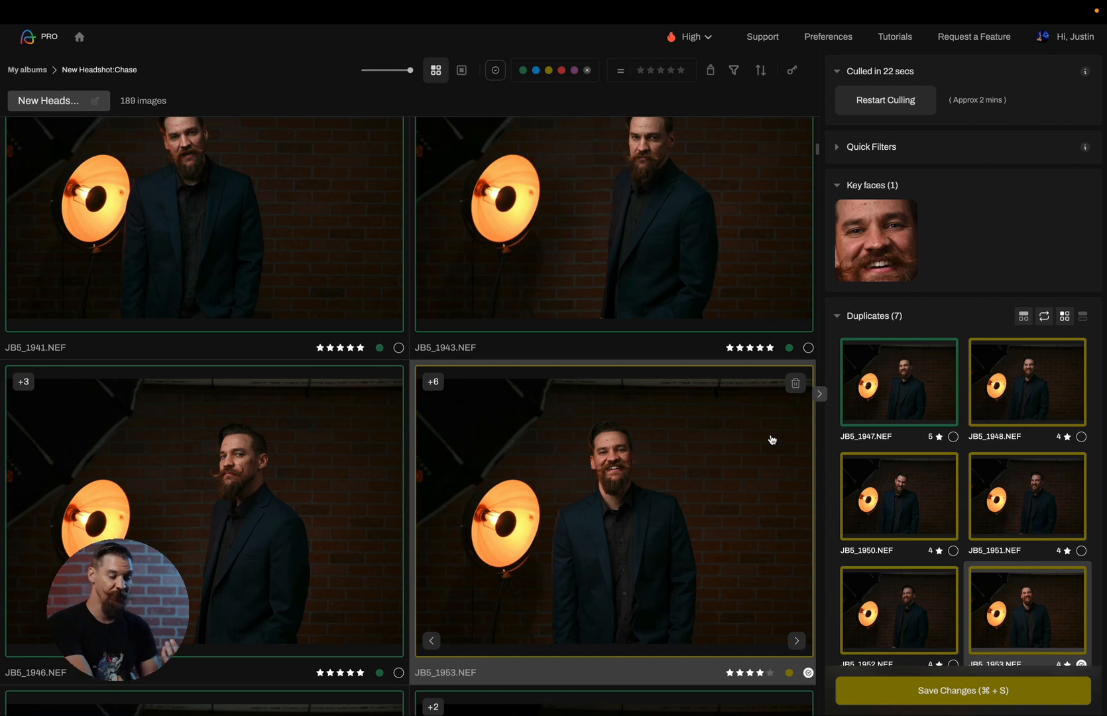
click(838, 147)
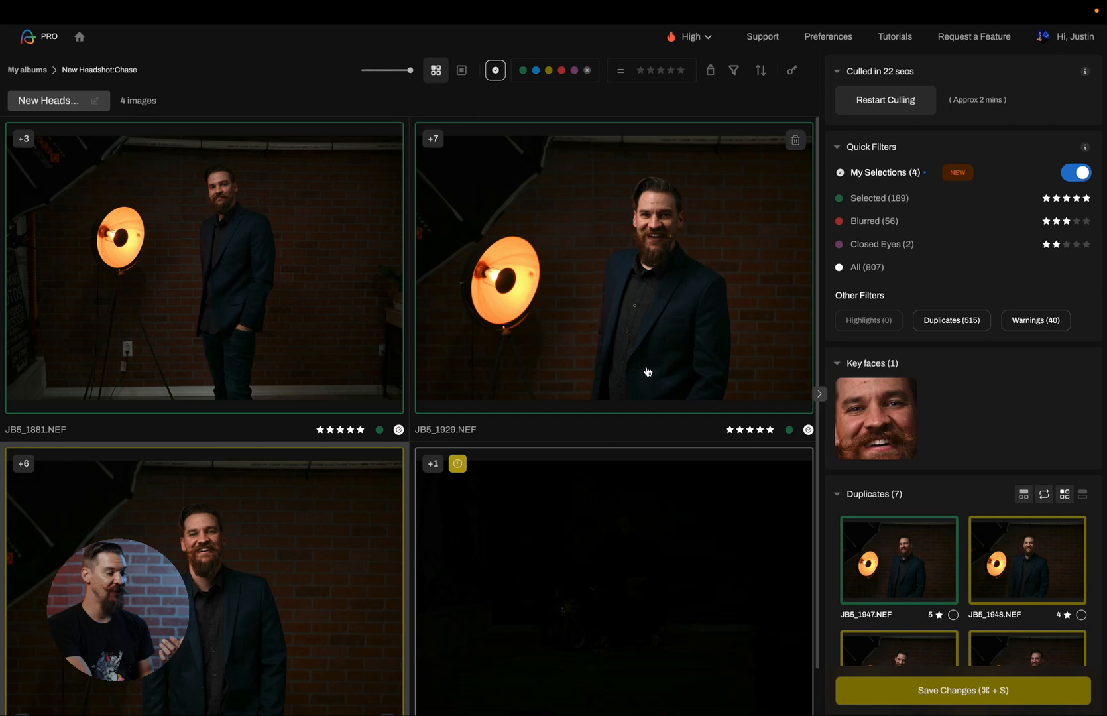
scroll(down, 3)
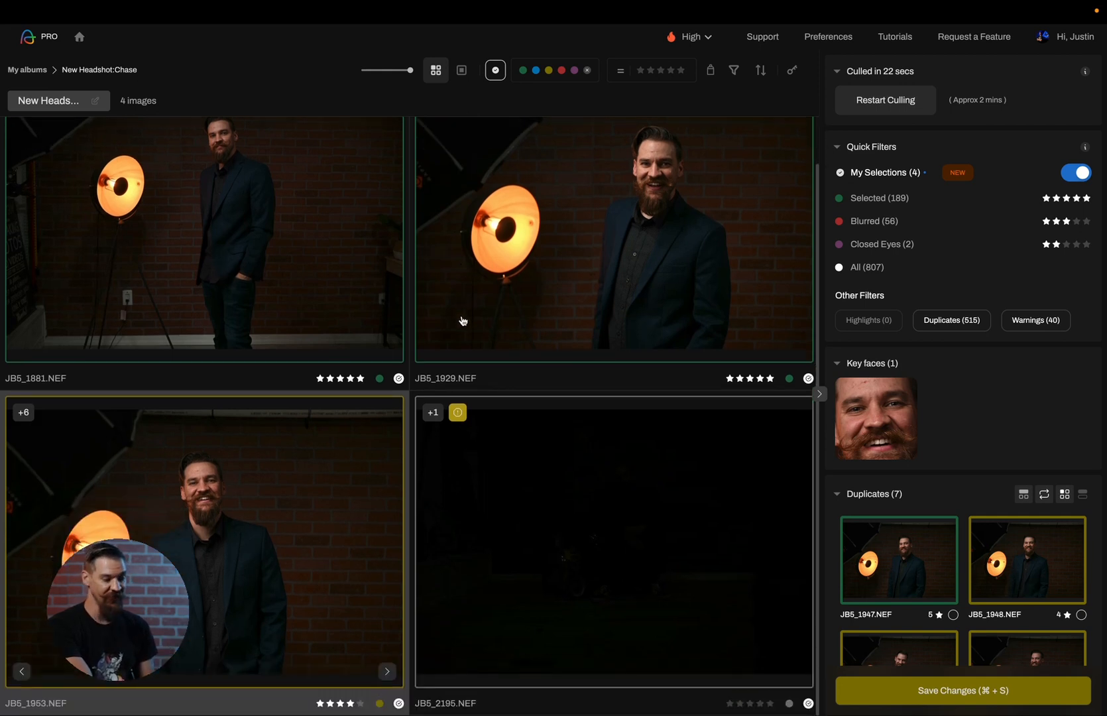
click(880, 198)
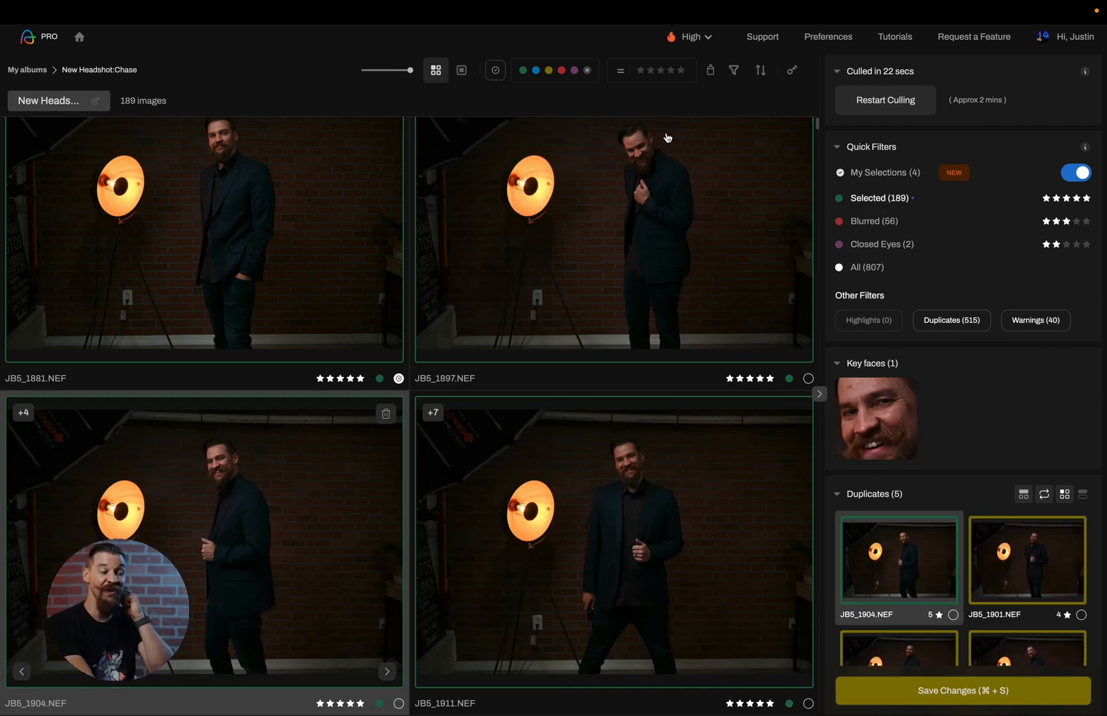
mouse_move(712, 72)
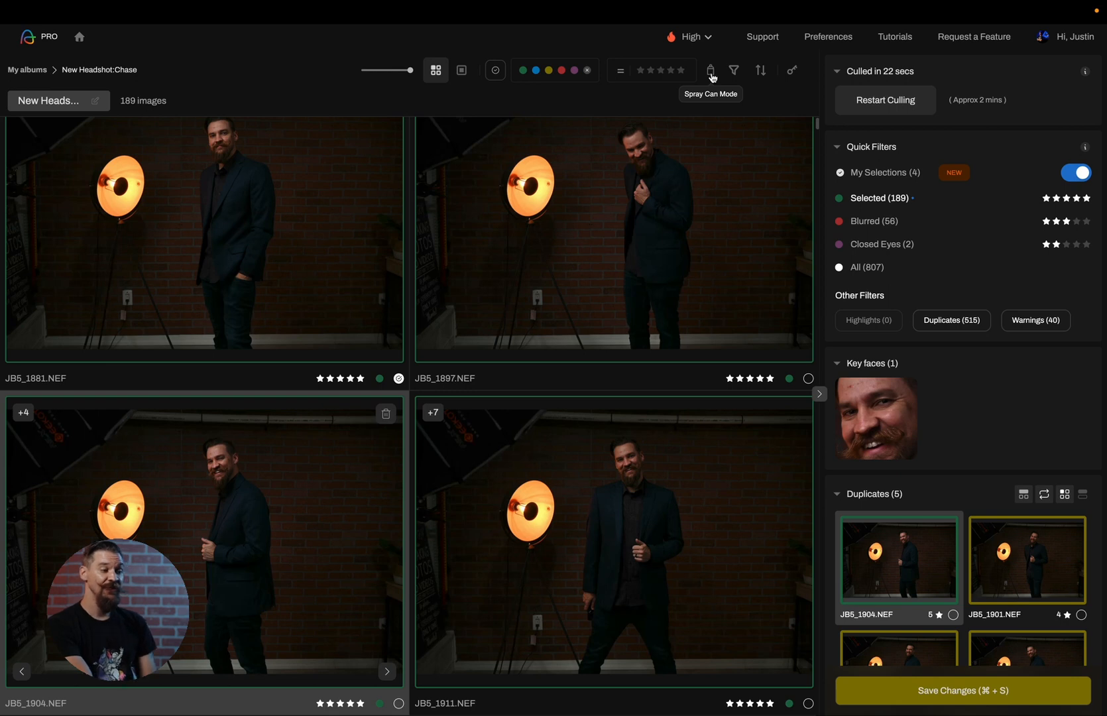
- Enter spray-can mode and review what a spray click applies, including rating and colour options
click(711, 70)
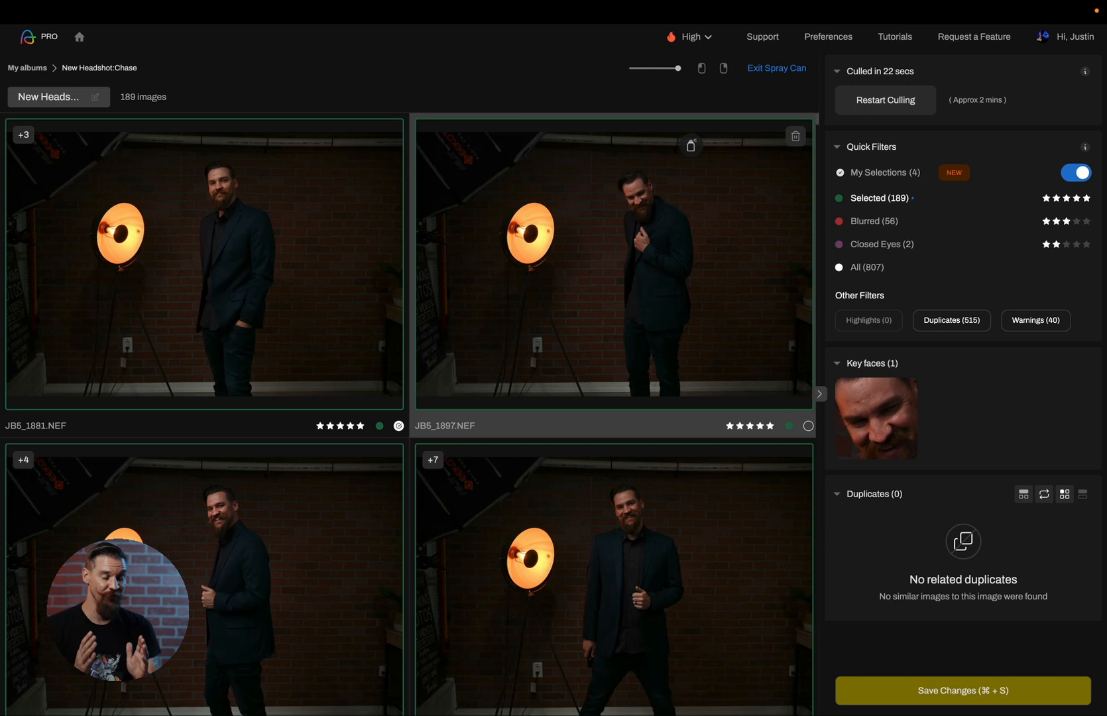
click(703, 69)
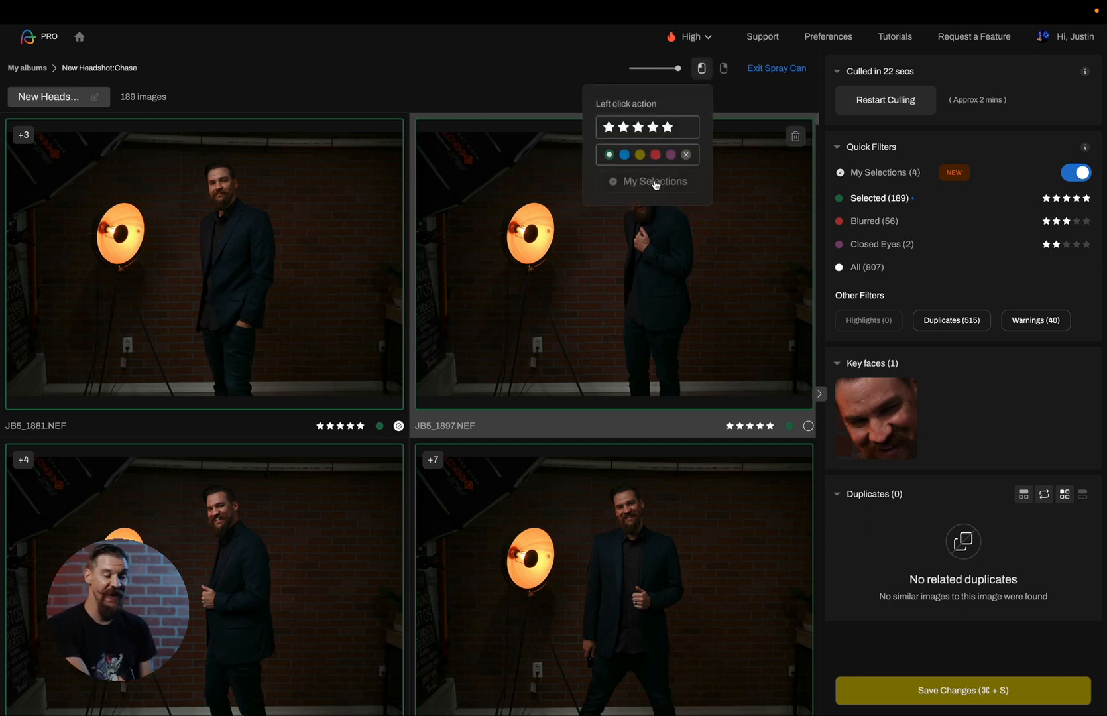
mouse_move(725, 69)
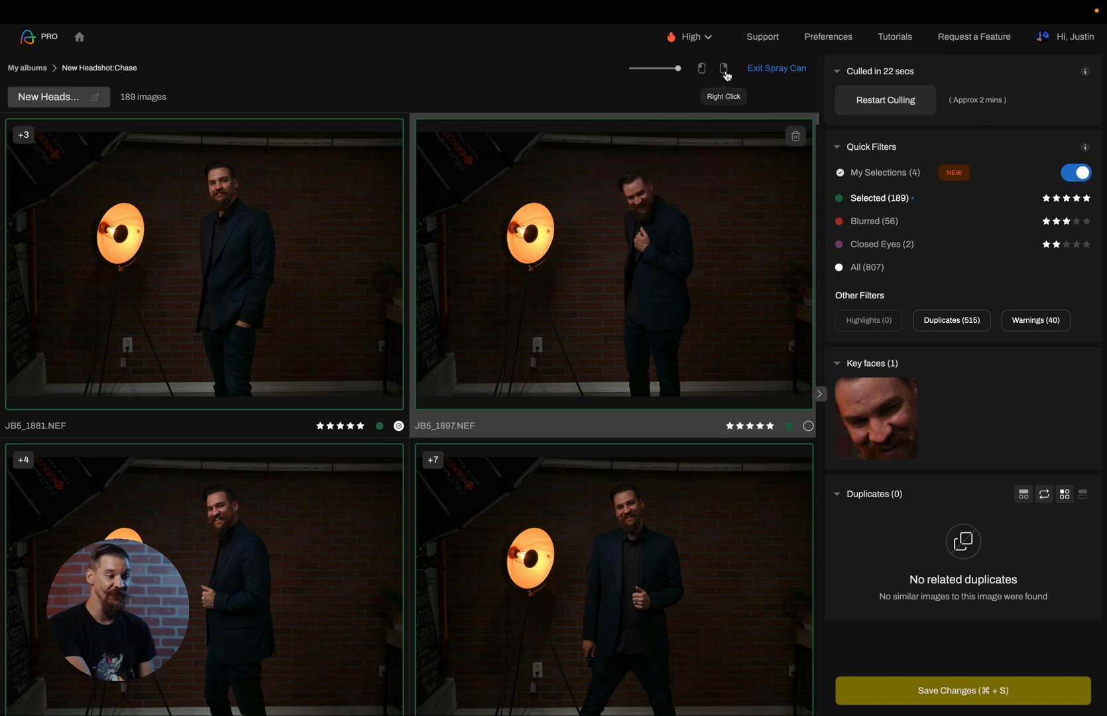
click(725, 68)
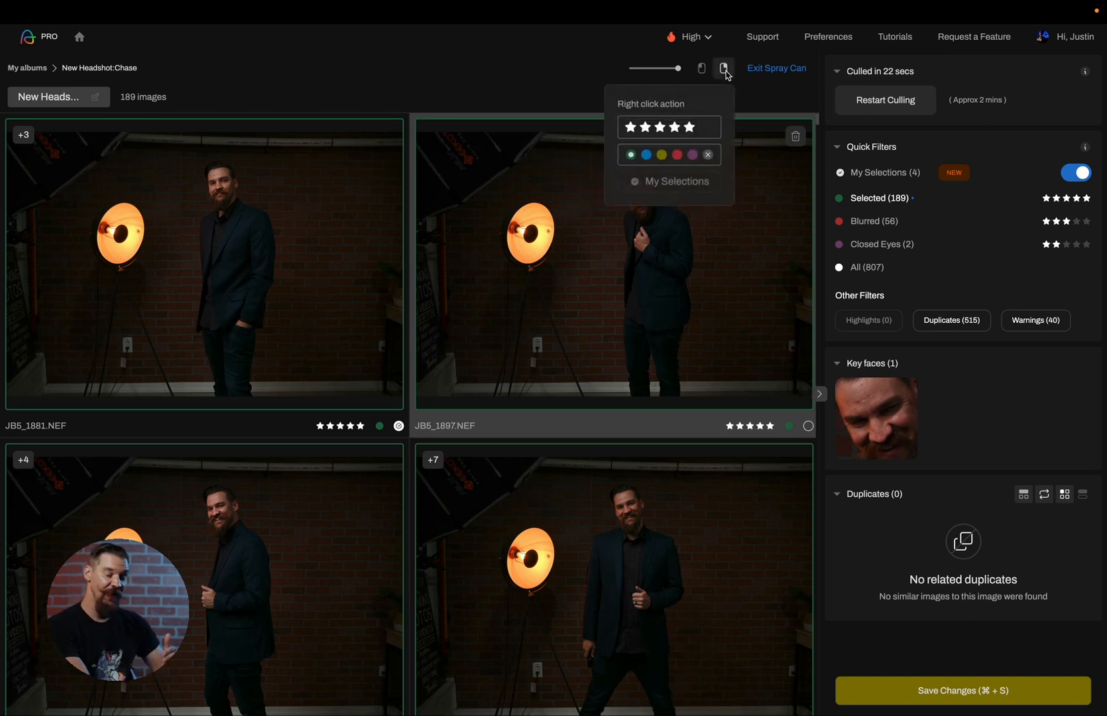
click(724, 69)
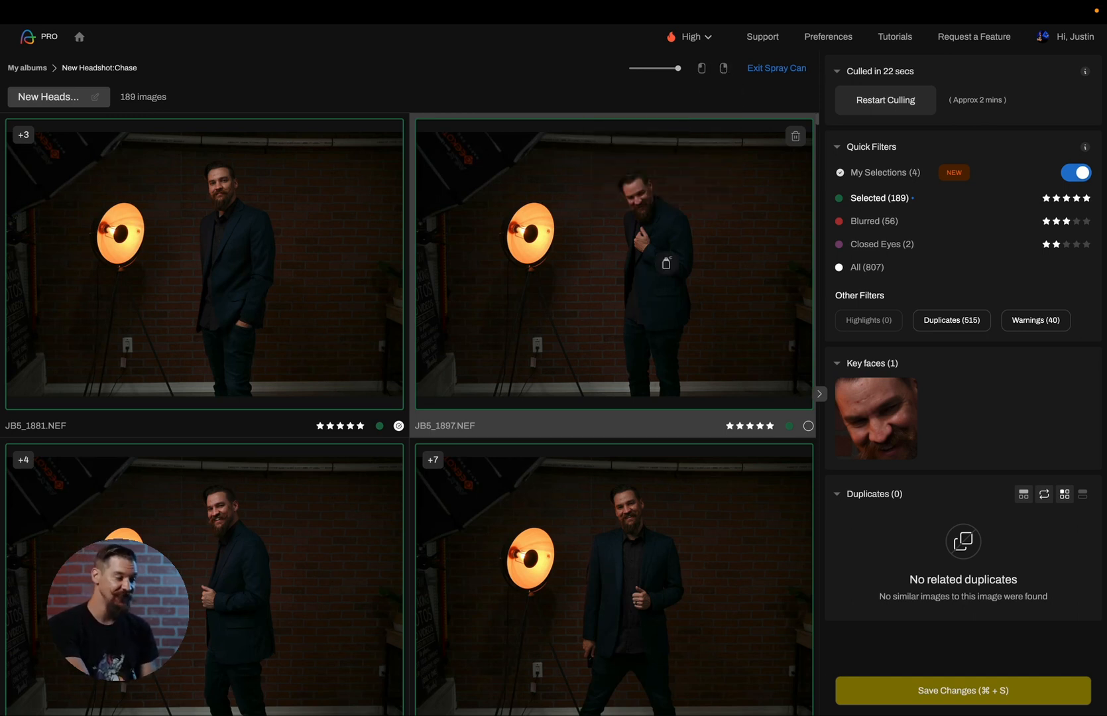
- Spray JB5_1943.NEF into My Selections as a fifth personal pick
scroll(down, 3)
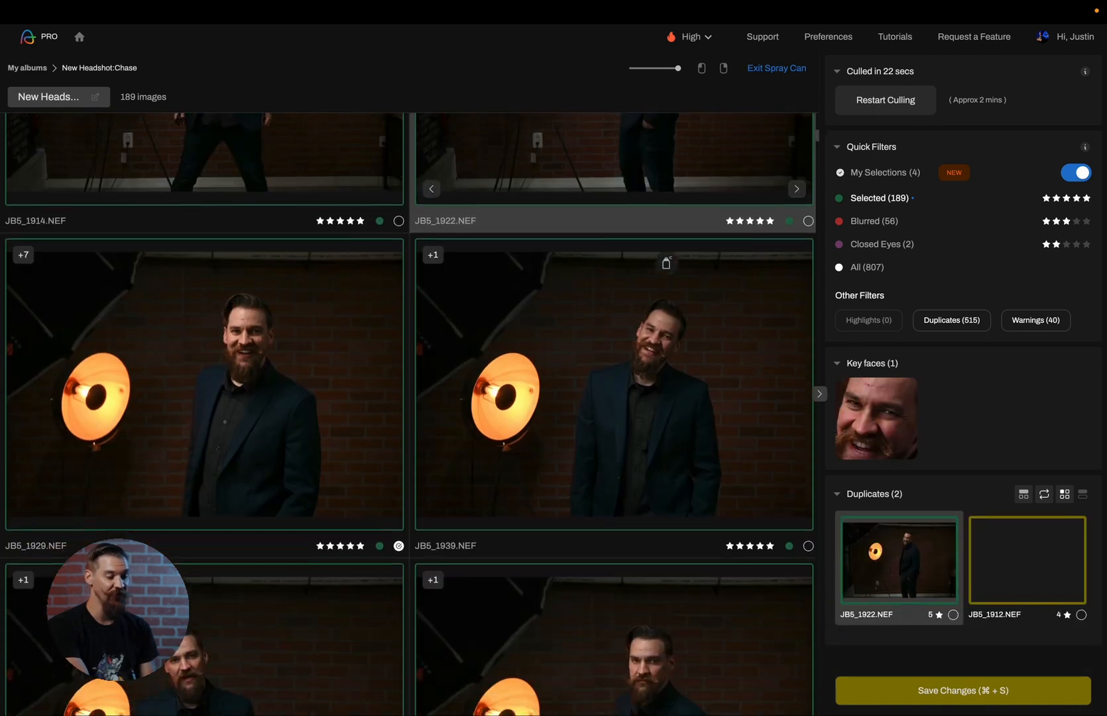
scroll(down, 3)
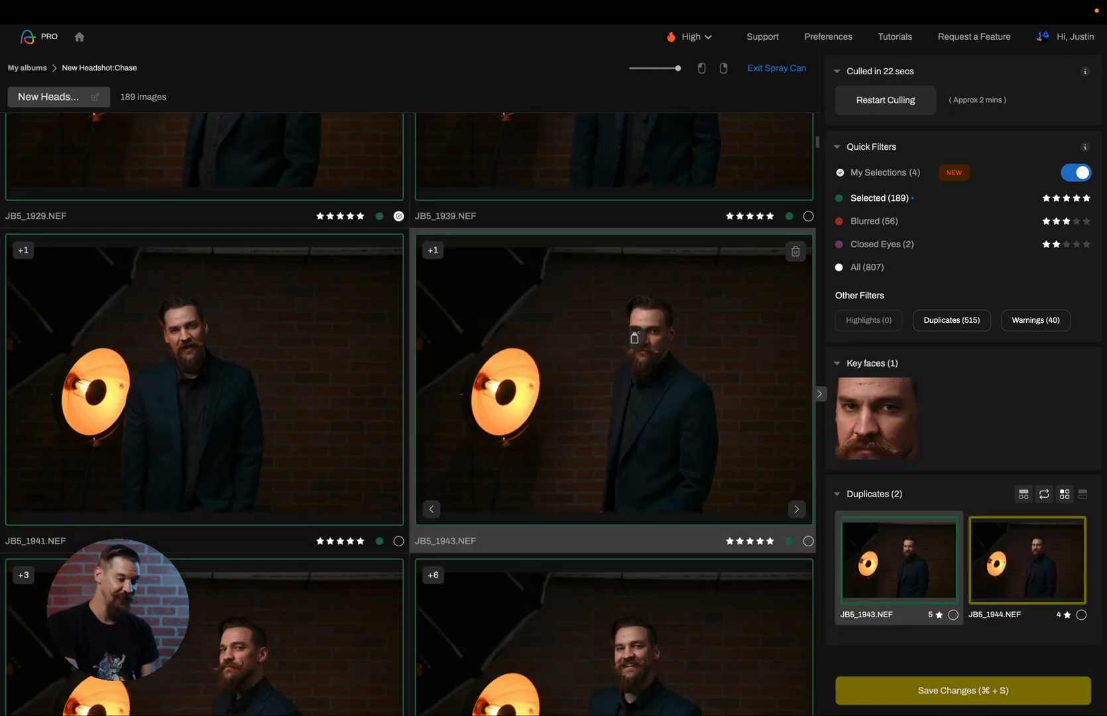
click(809, 541)
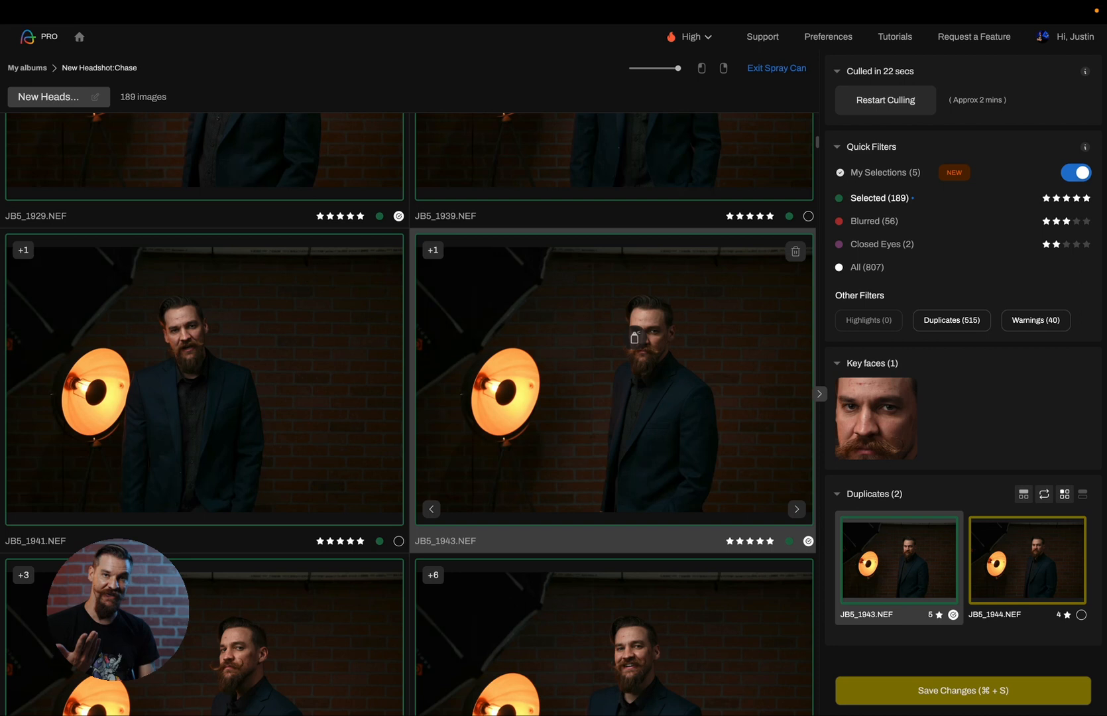
click(702, 69)
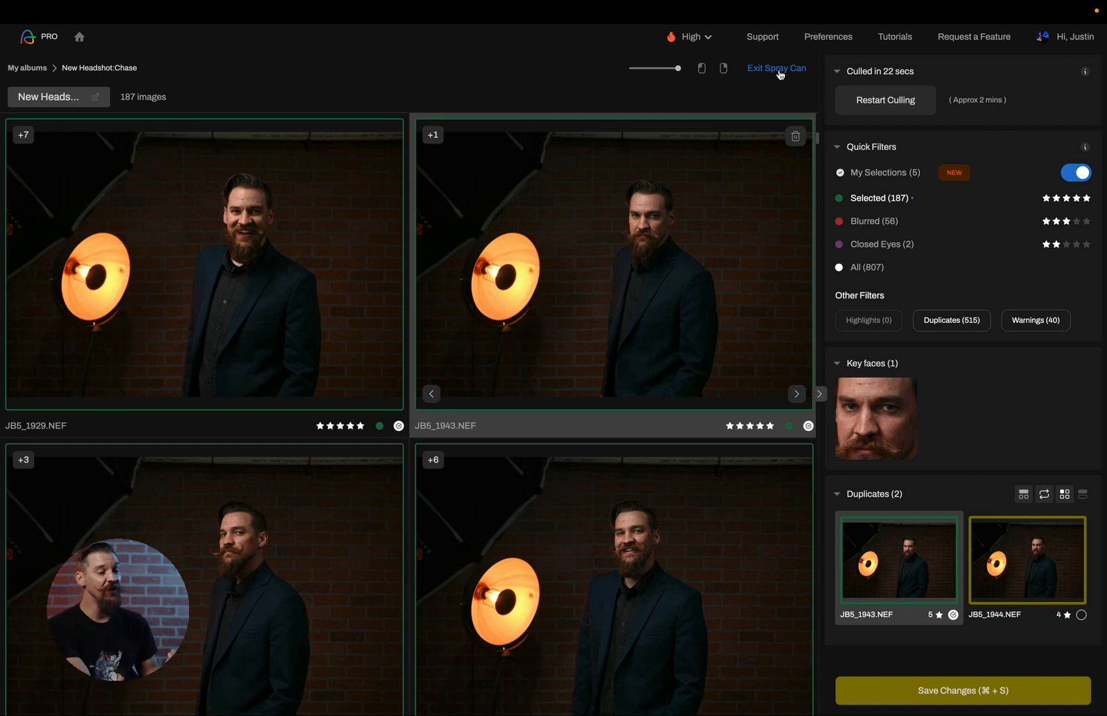
- Leave spray mode, review the filtered dark frames, then show the remaining 163 selected photos
click(732, 71)
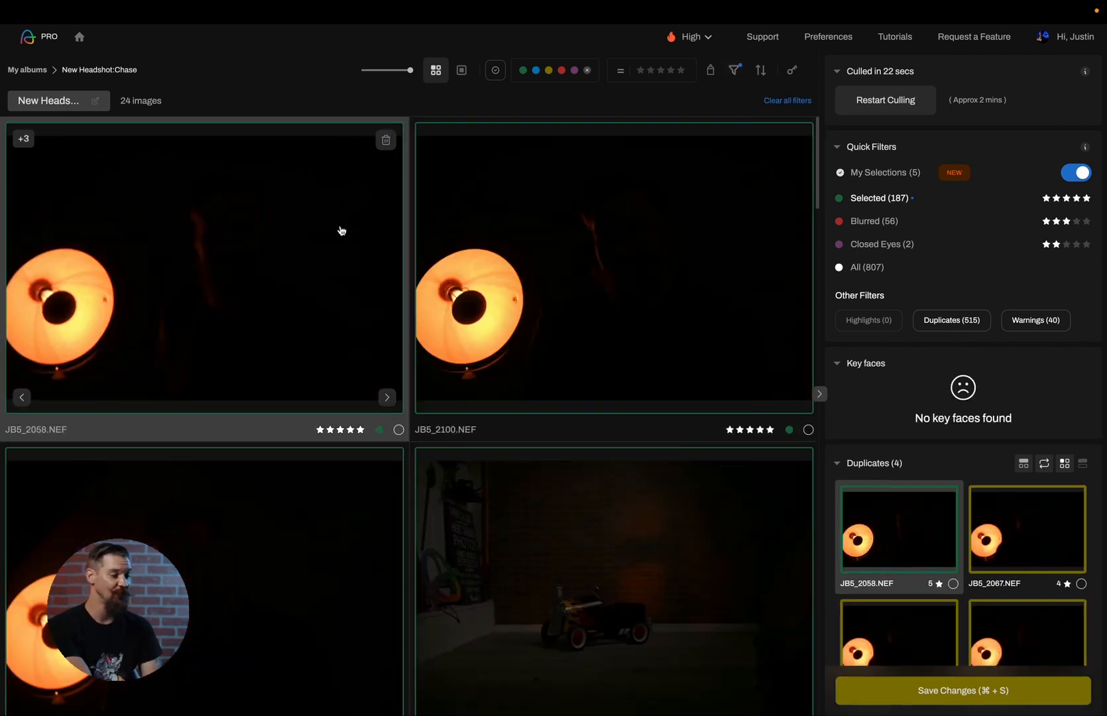
scroll(down, 3)
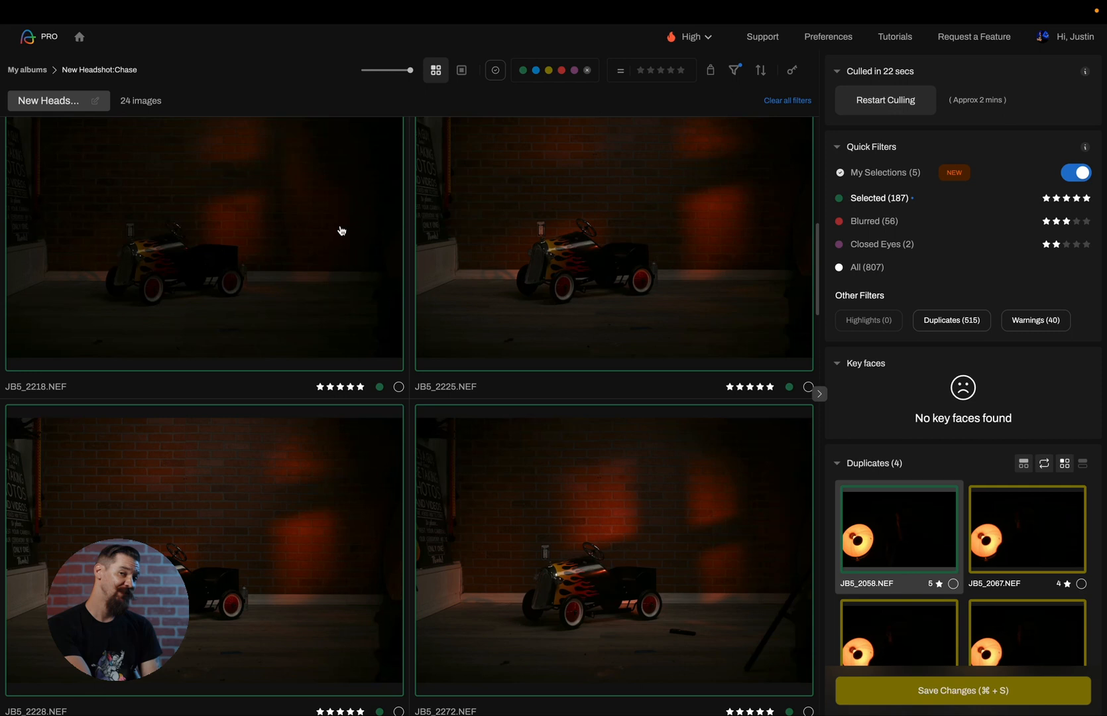
scroll(down, 3)
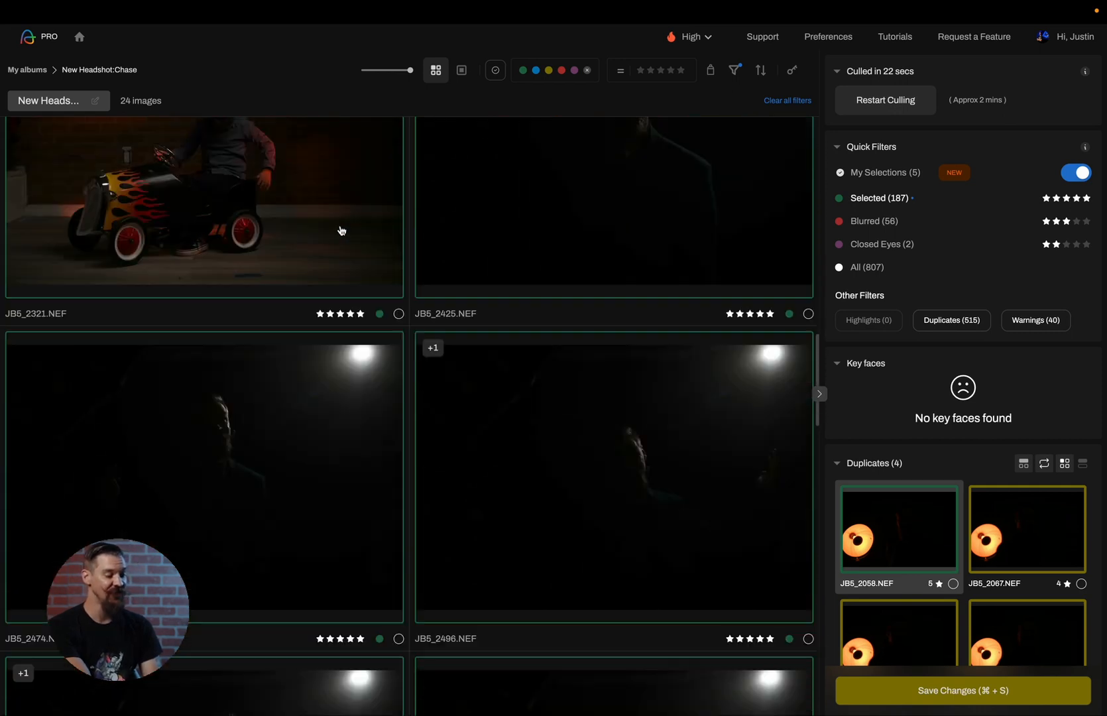
scroll(down, 3)
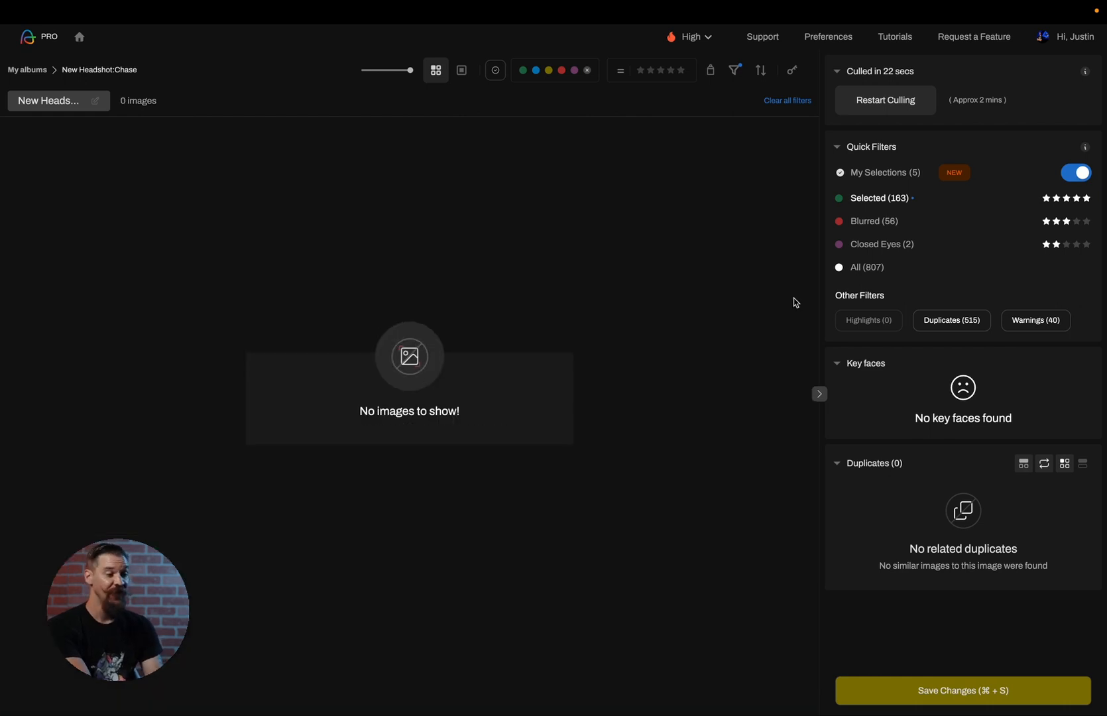
click(788, 101)
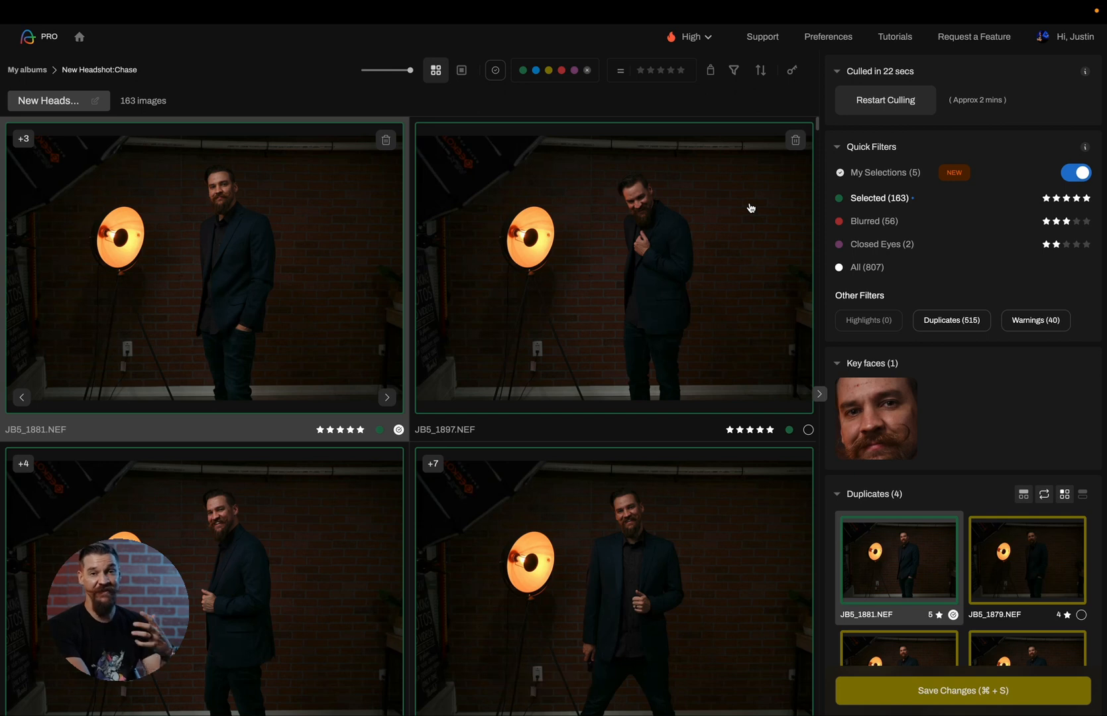
- Filter the grid to photos Without Duplicates
click(733, 70)
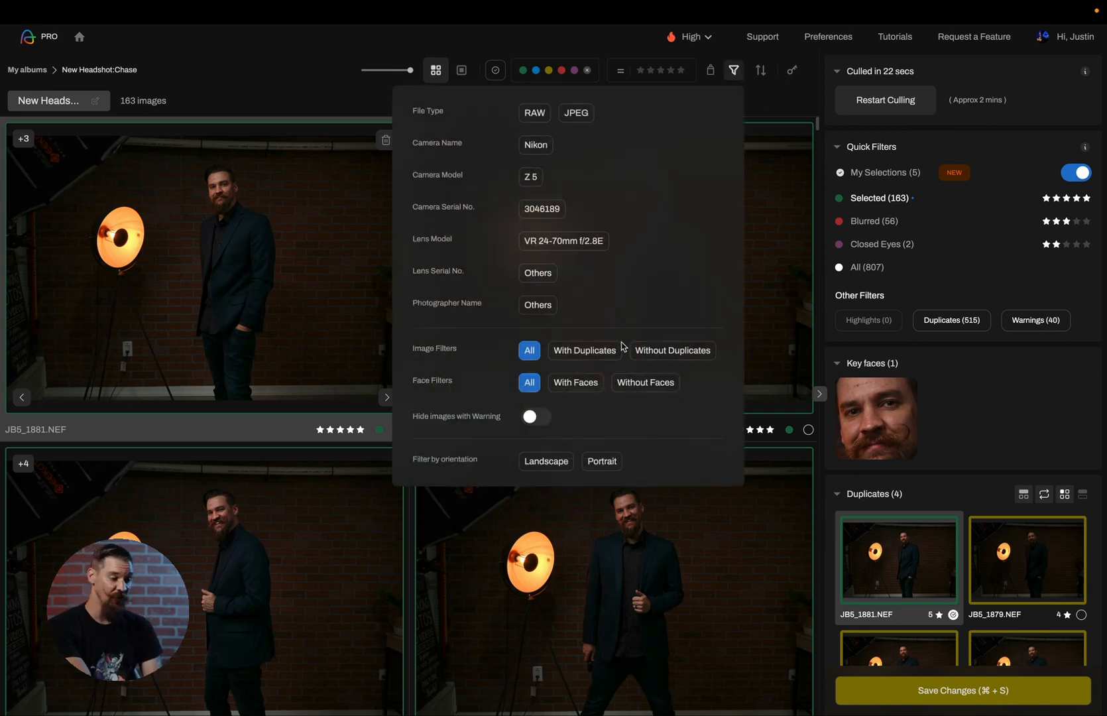
click(673, 351)
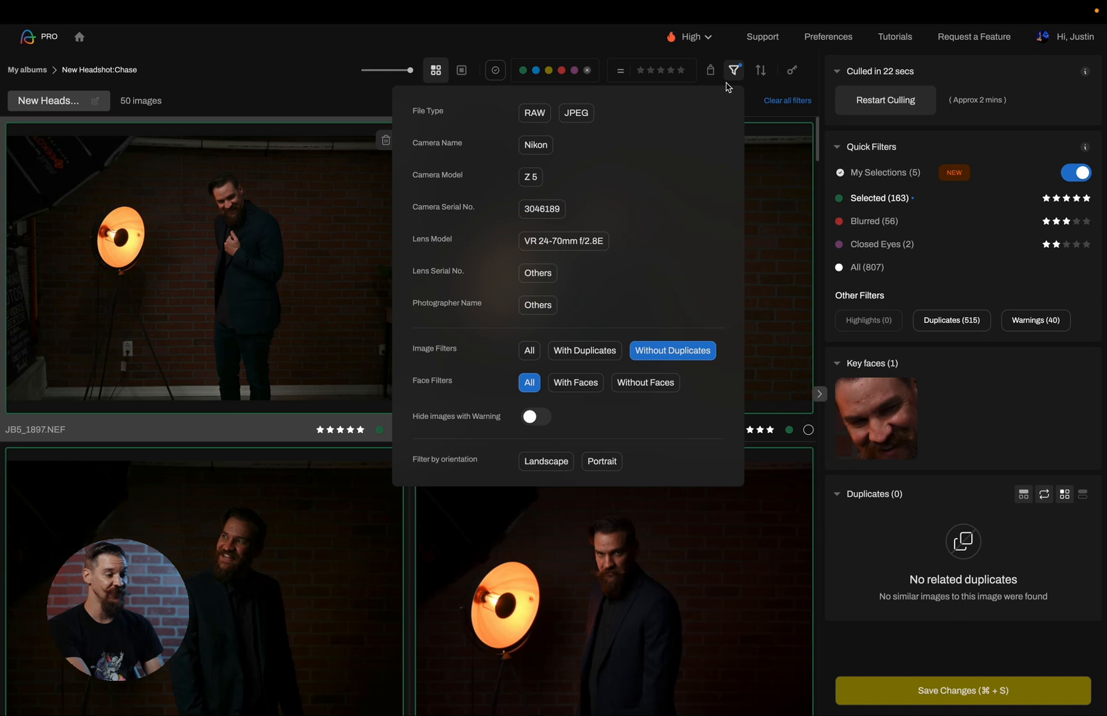
click(733, 70)
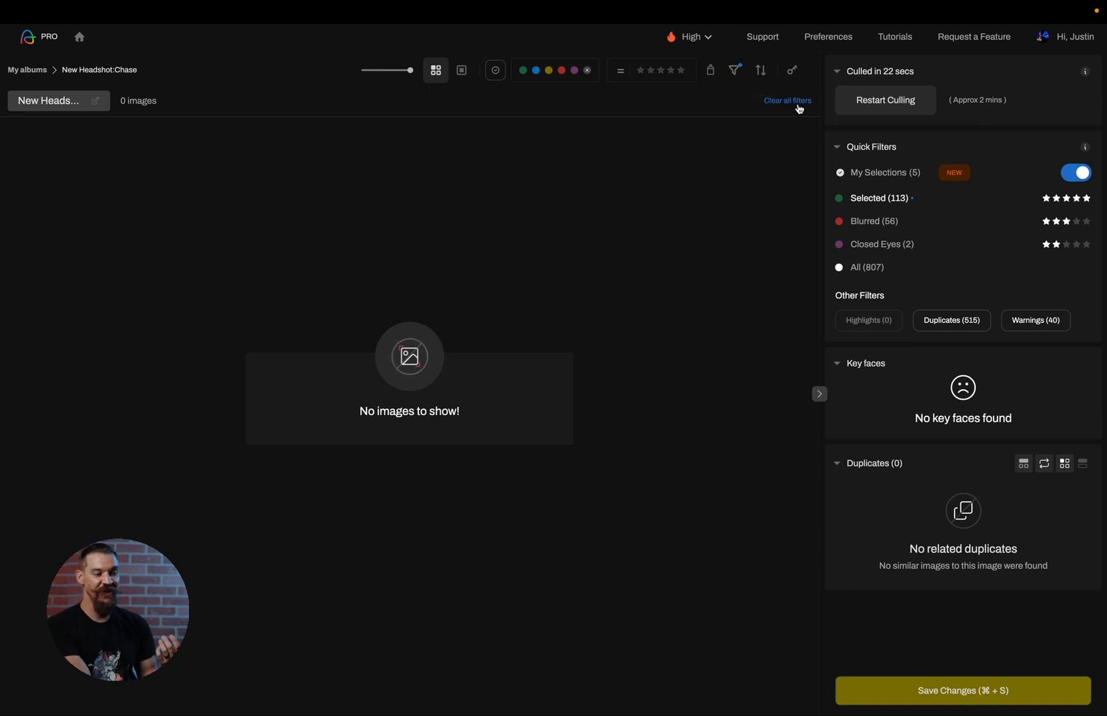
- Clear all filters to show the 113 selected photos and save the culling changes
click(788, 101)
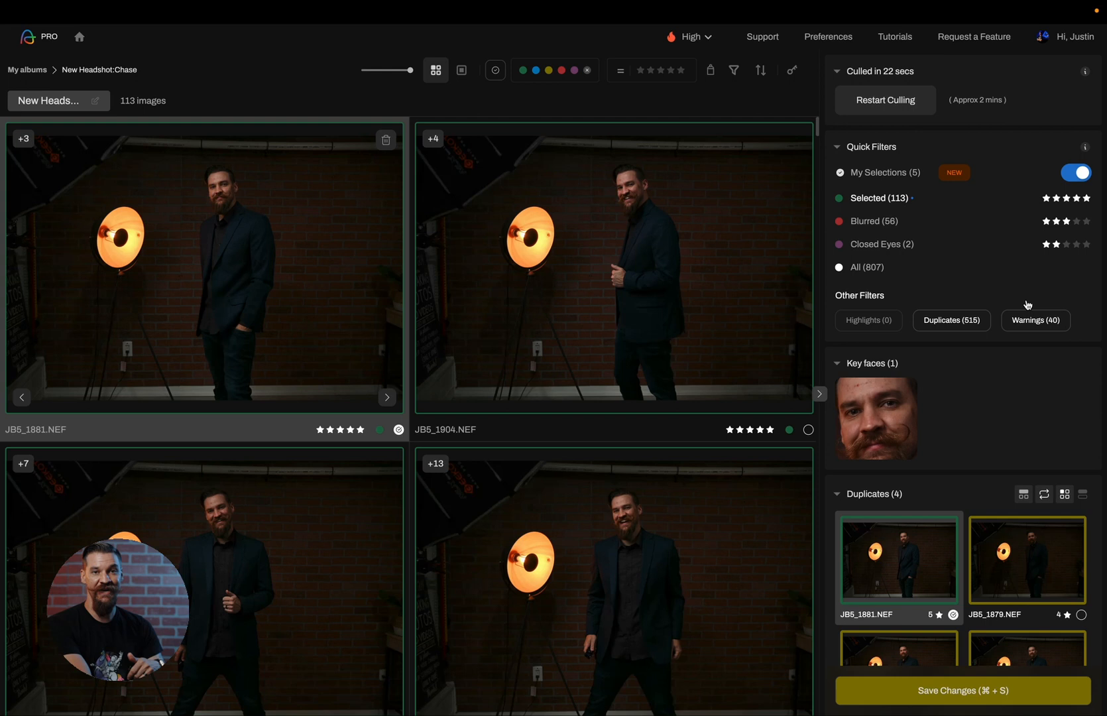
mouse_move(891, 203)
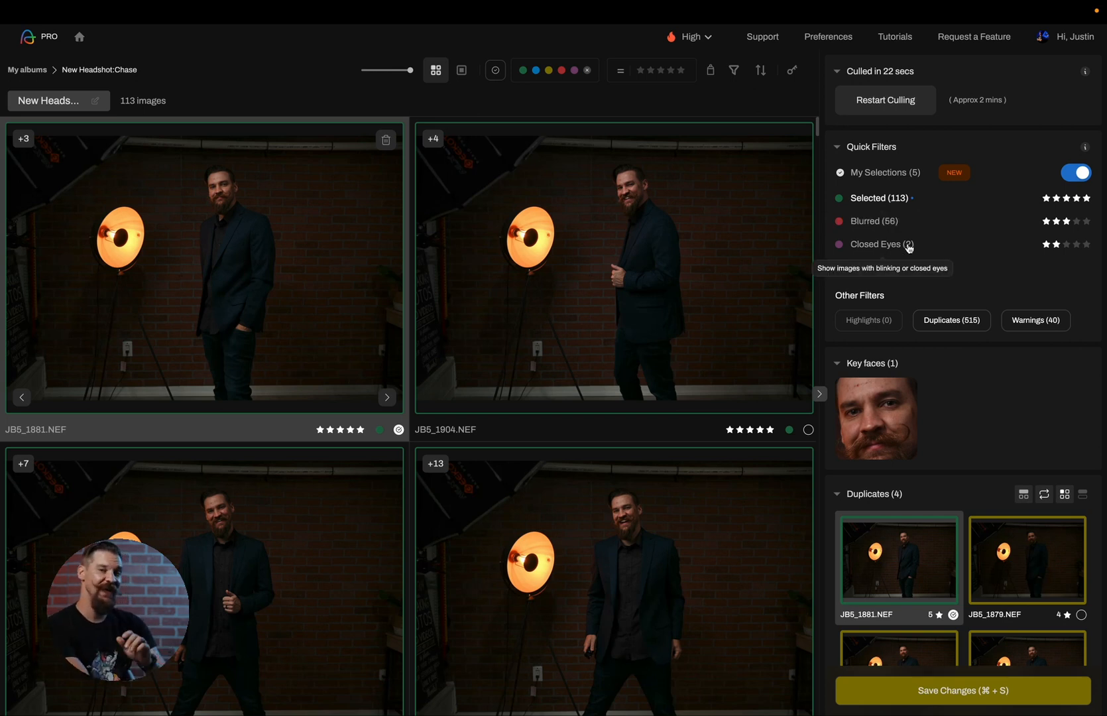
click(963, 693)
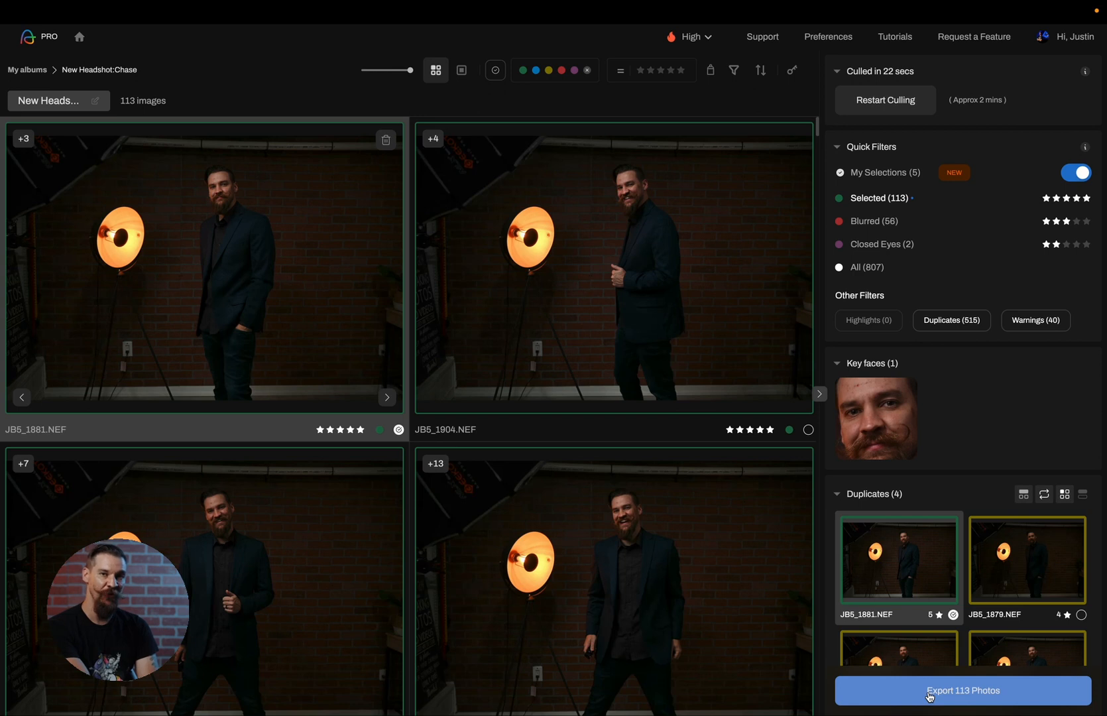
click(959, 691)
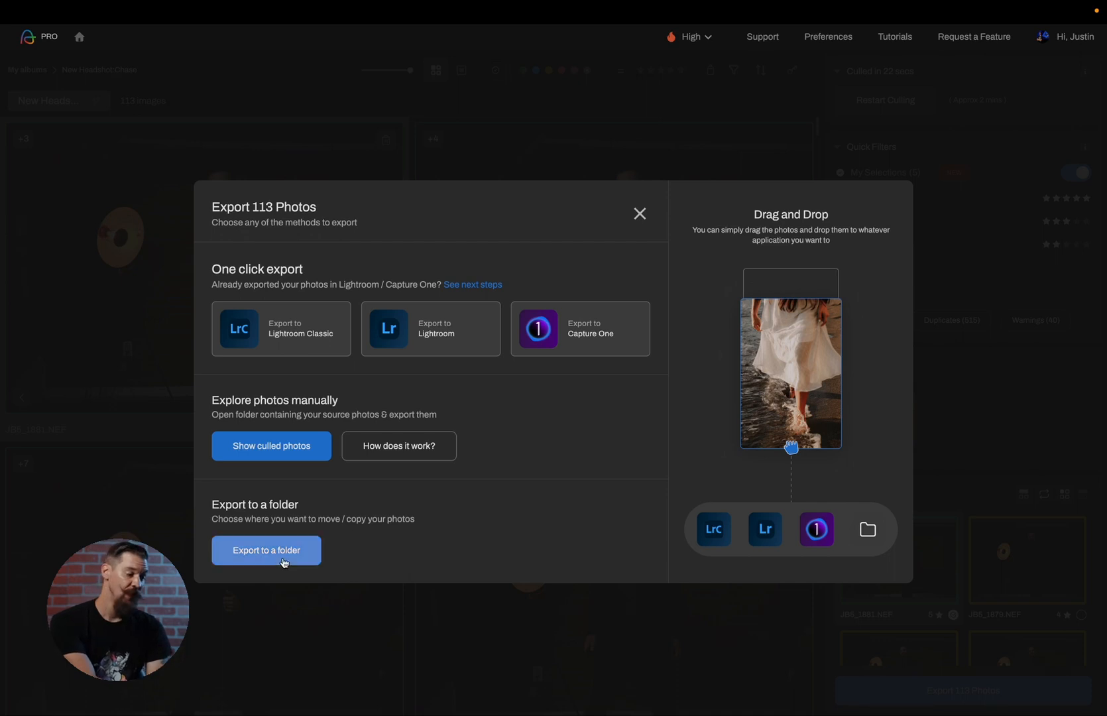
click(265, 550)
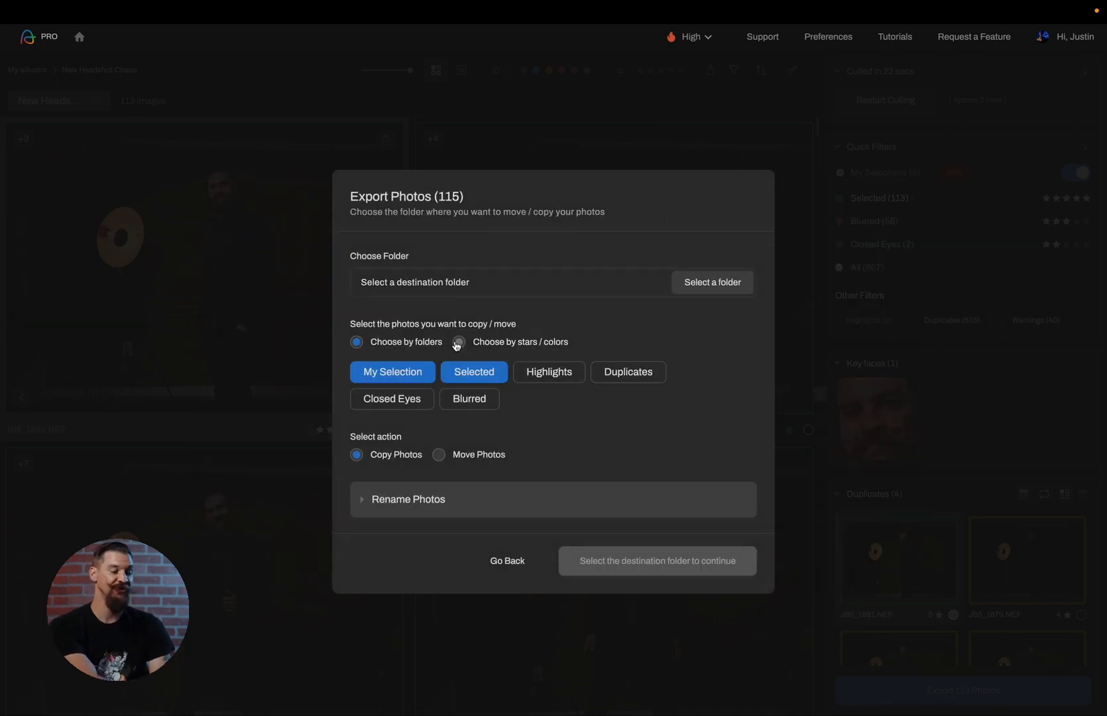
click(458, 342)
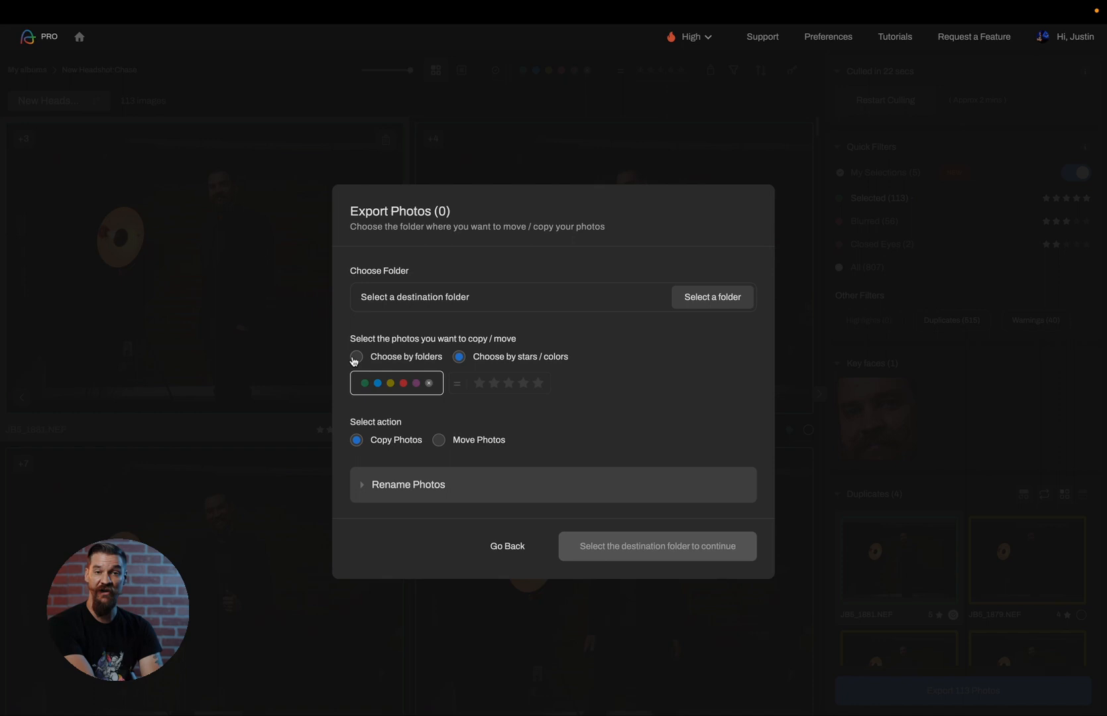
click(356, 357)
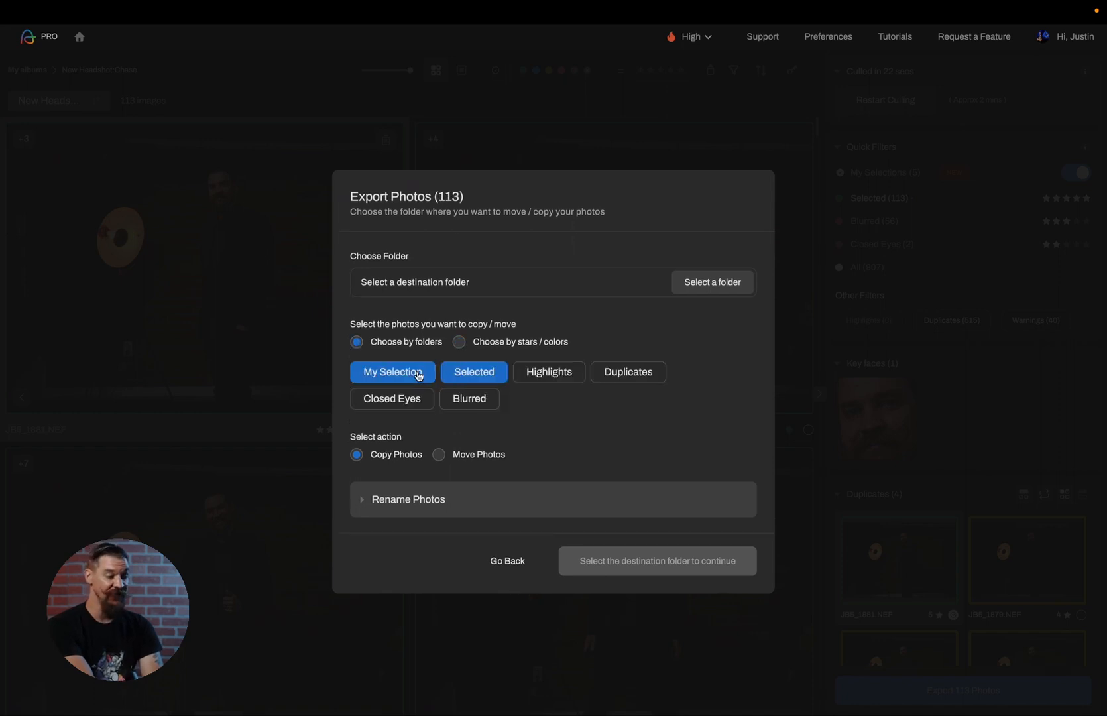
click(474, 373)
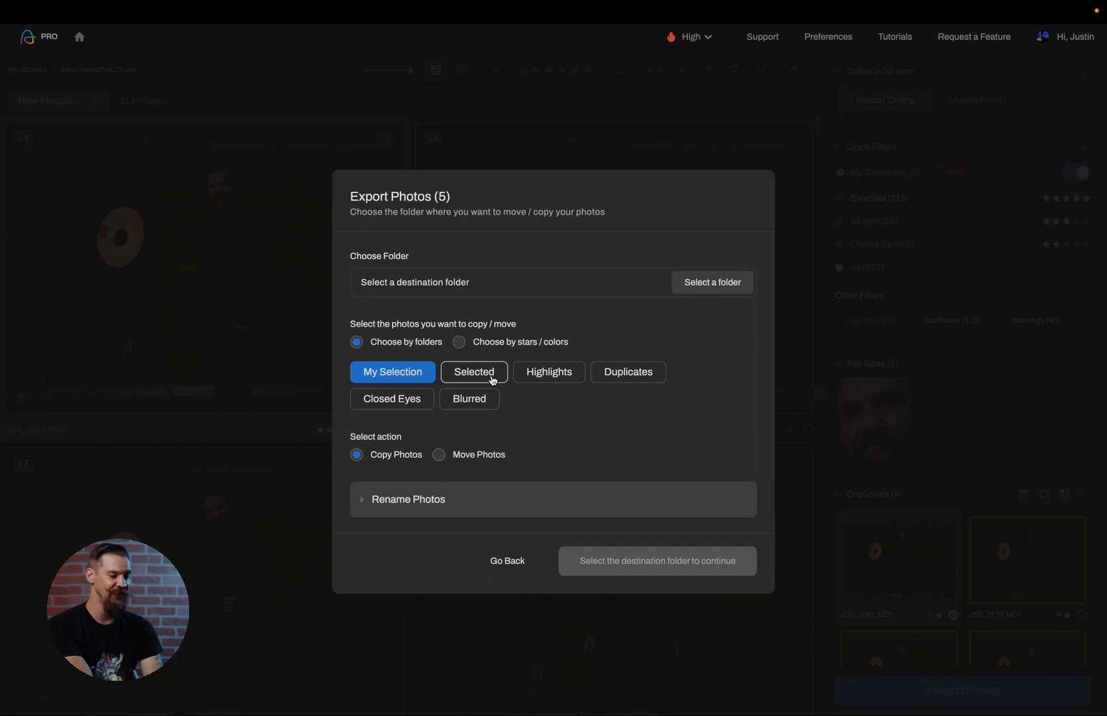
click(439, 455)
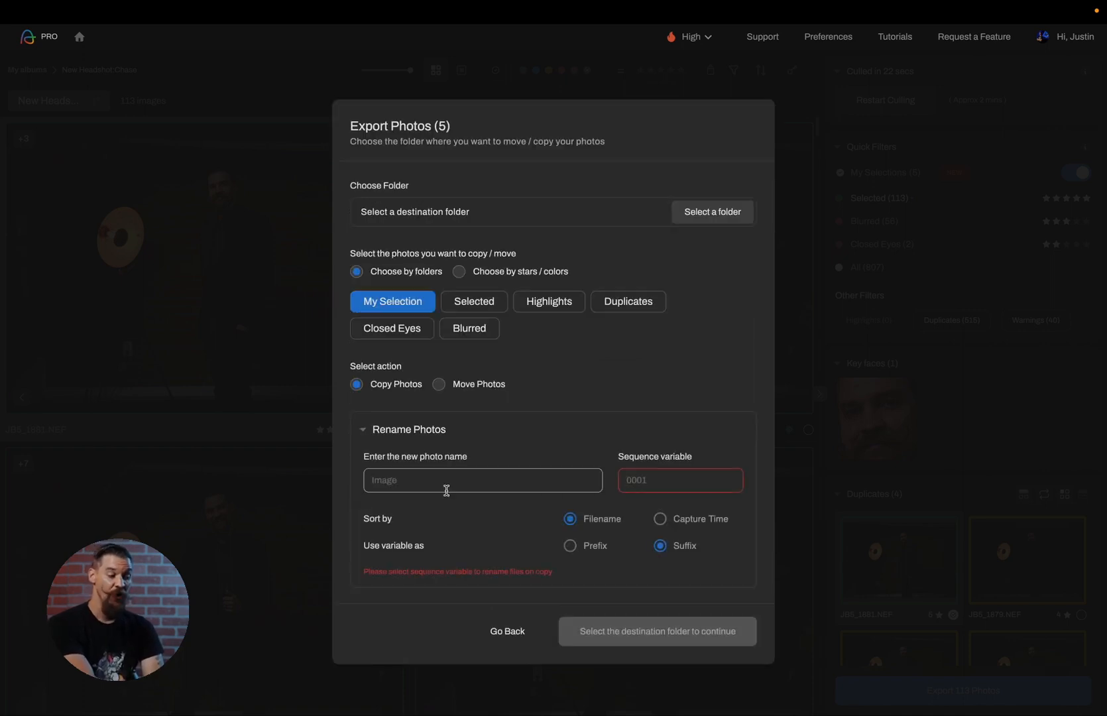
mouse_move(536, 475)
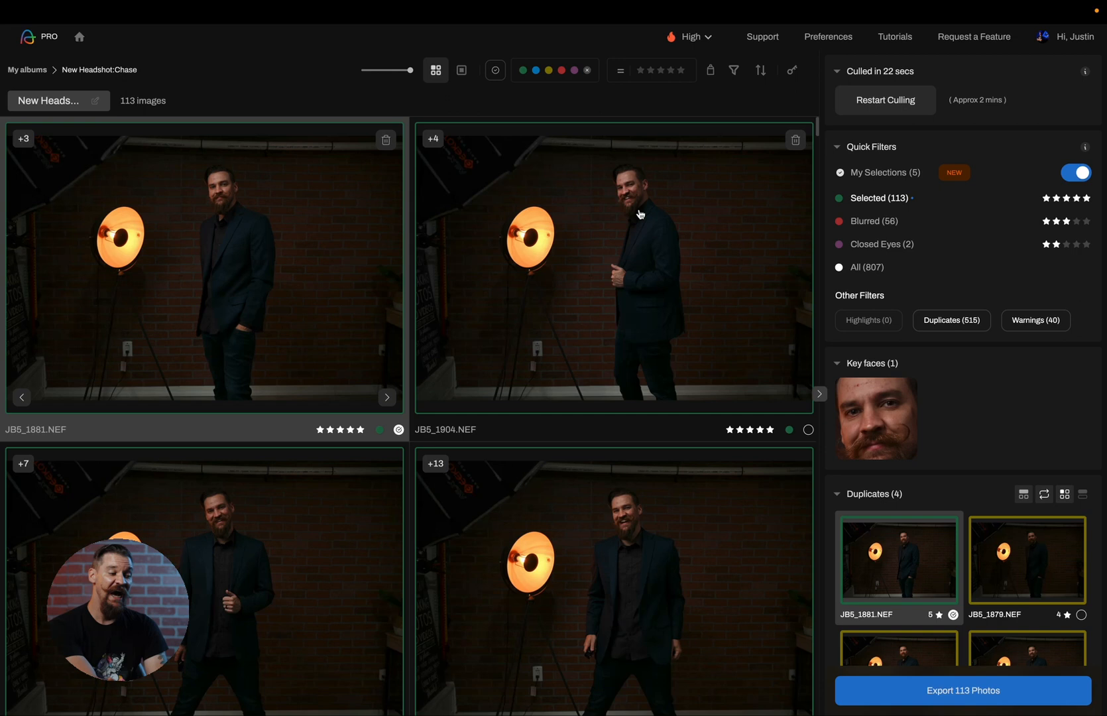
mouse_move(518, 371)
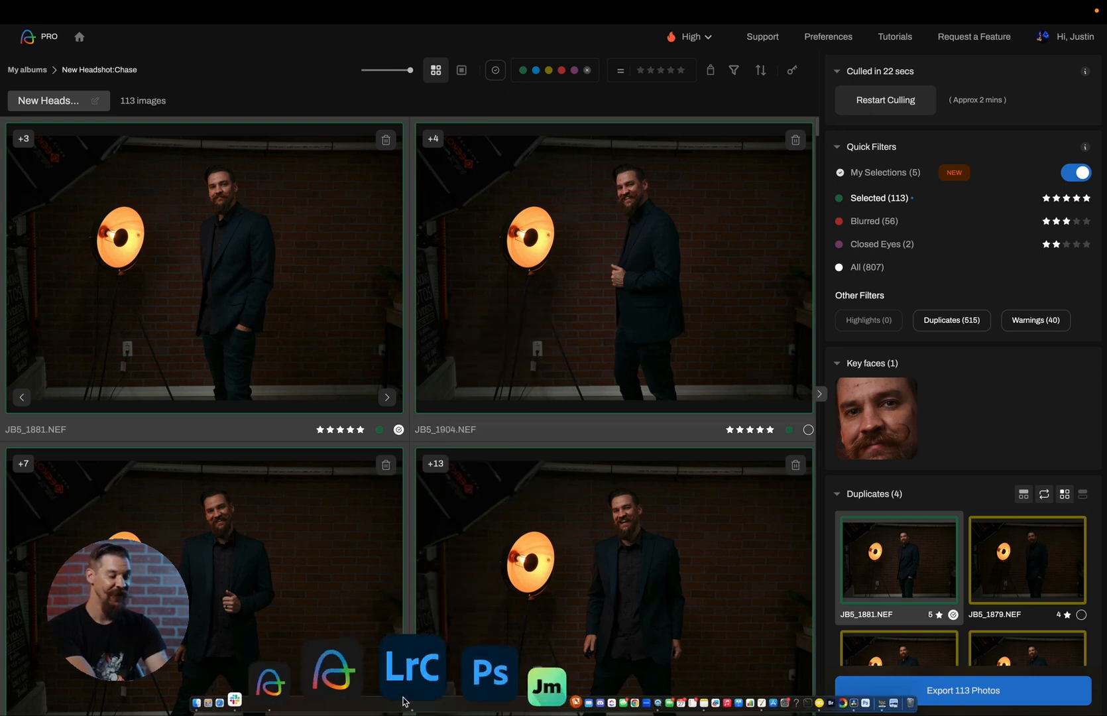
- Bring Lightroom Classic forward from the macOS Dock onto its import window
click(411, 669)
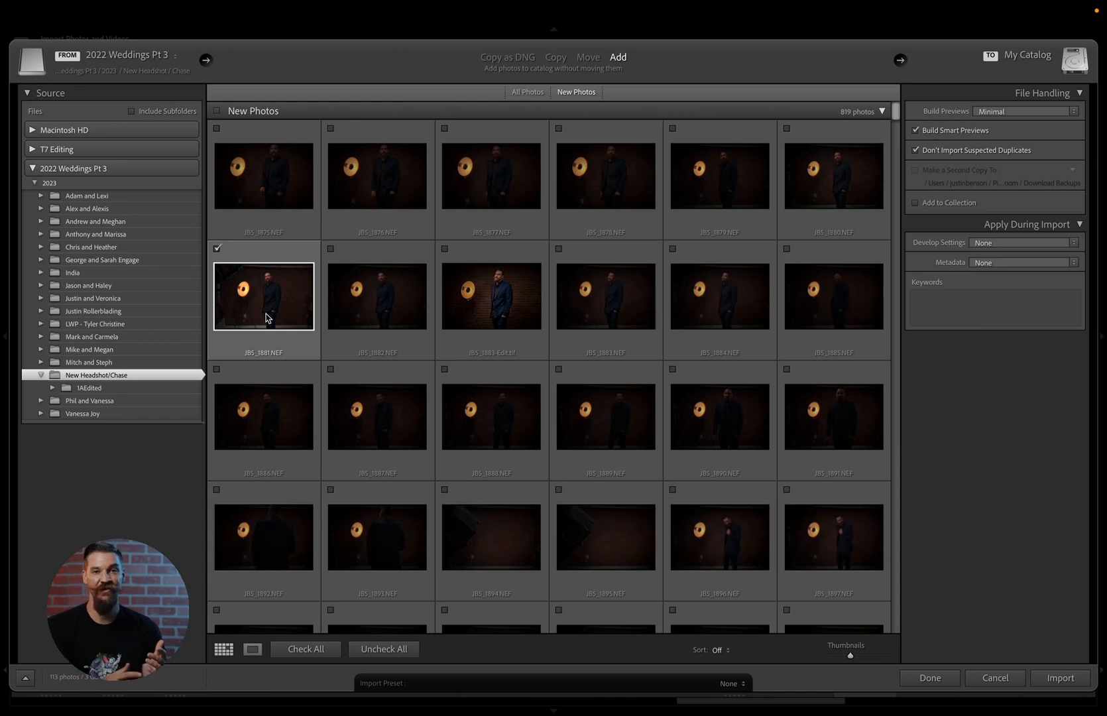
mouse_move(266, 318)
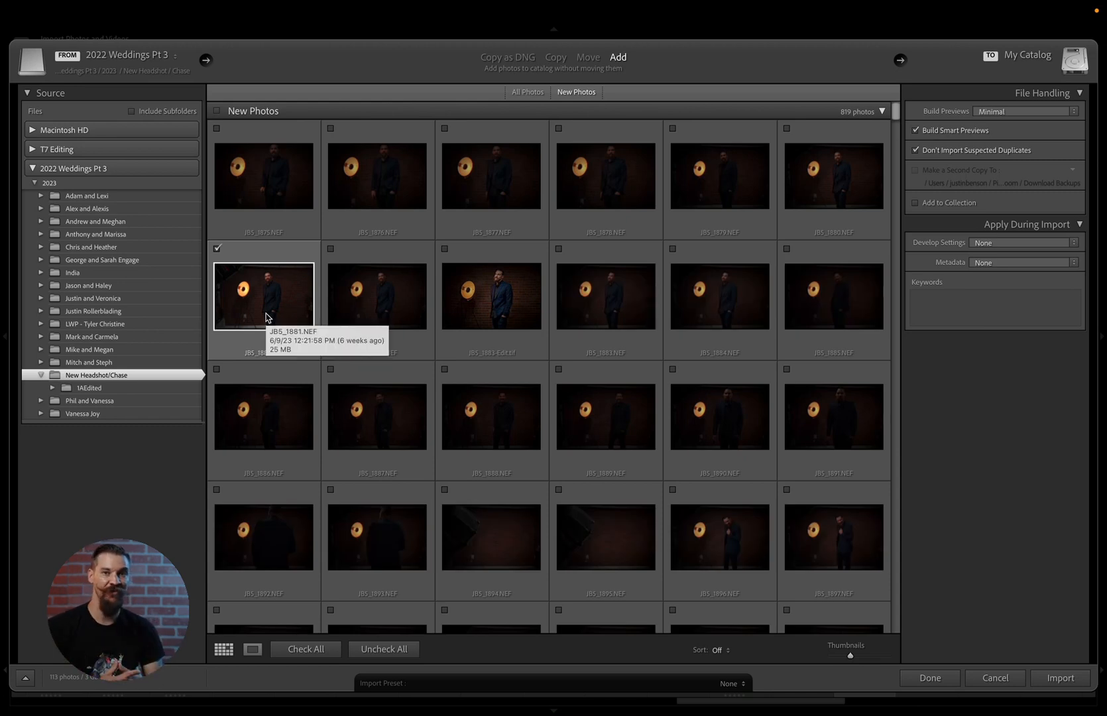